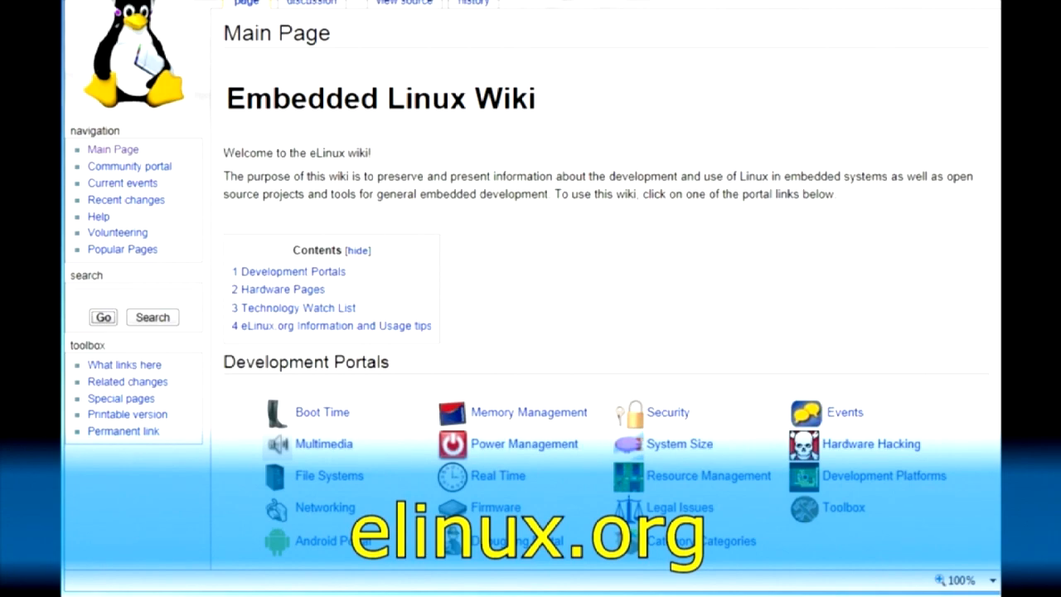
# - Search the eLinux wiki for 'raspberry pi sd cards' and open the RPi VerifiedPeripherals article
pyautogui.write('raspberry pi s')
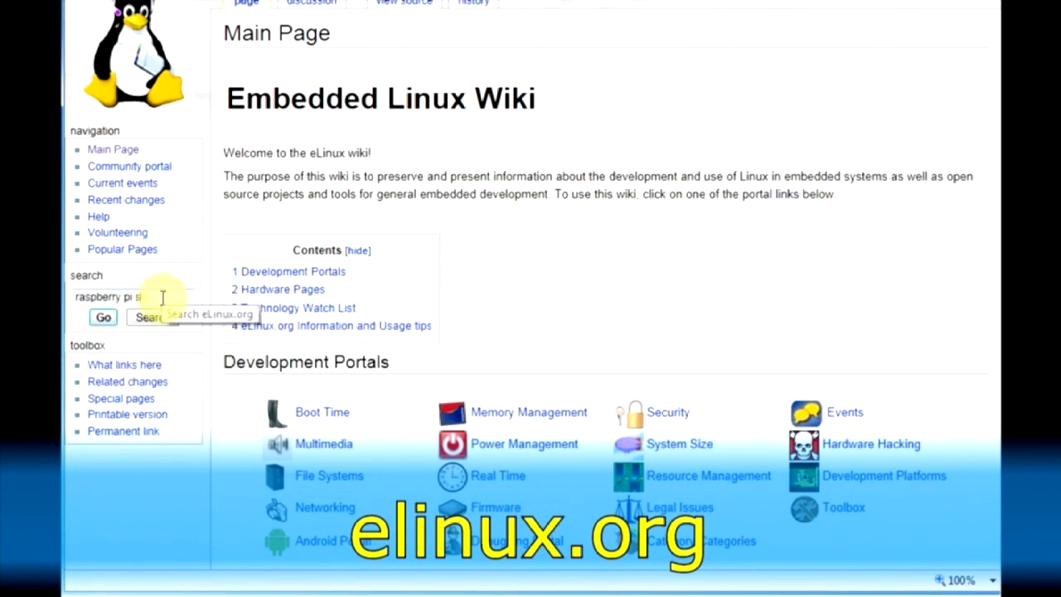
pyautogui.write('d cards')
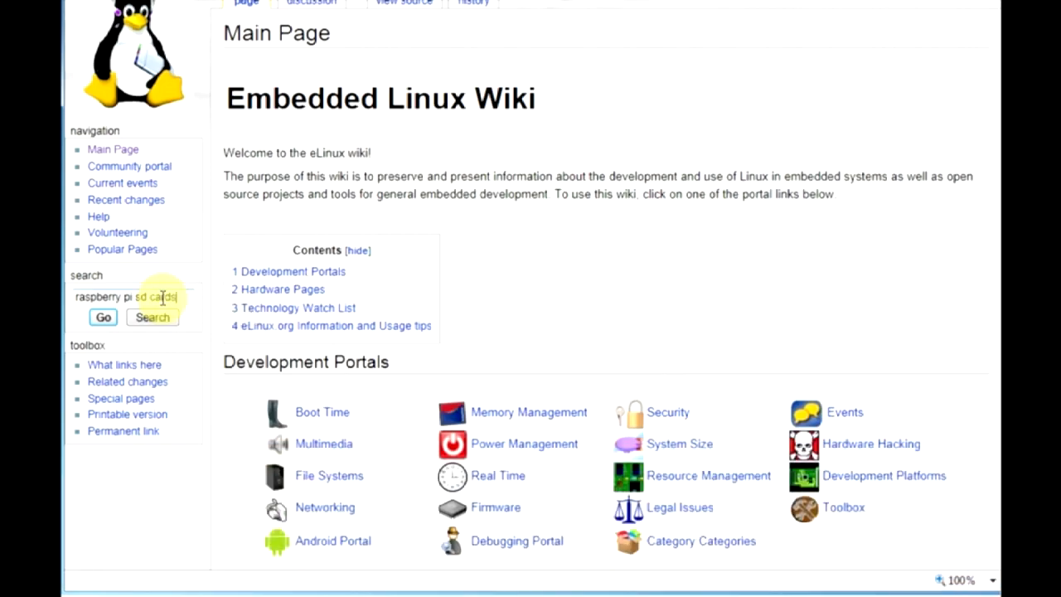
pyautogui.click(152, 317)
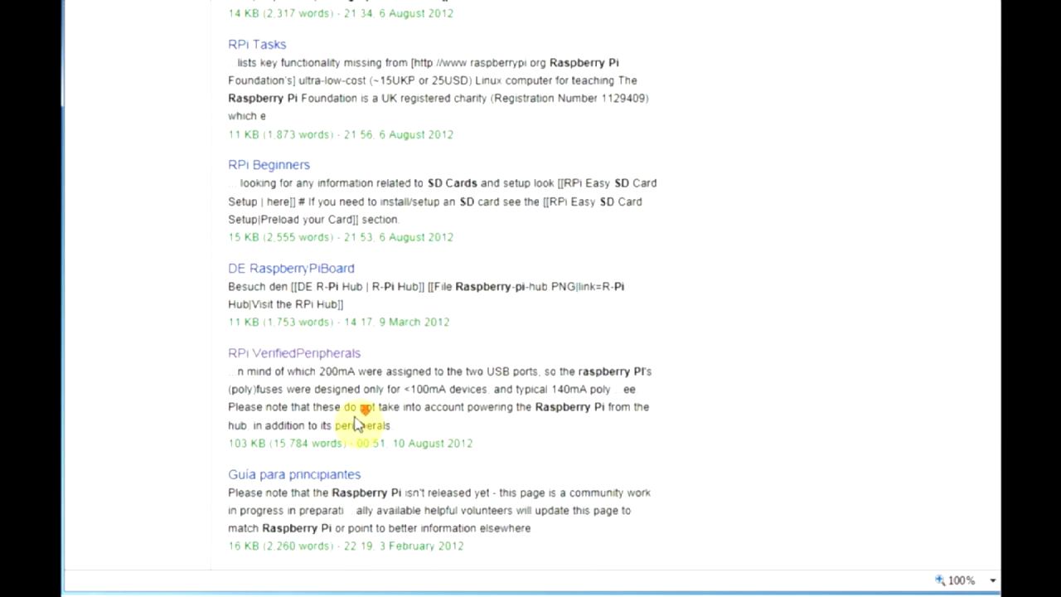
pyautogui.click(294, 352)
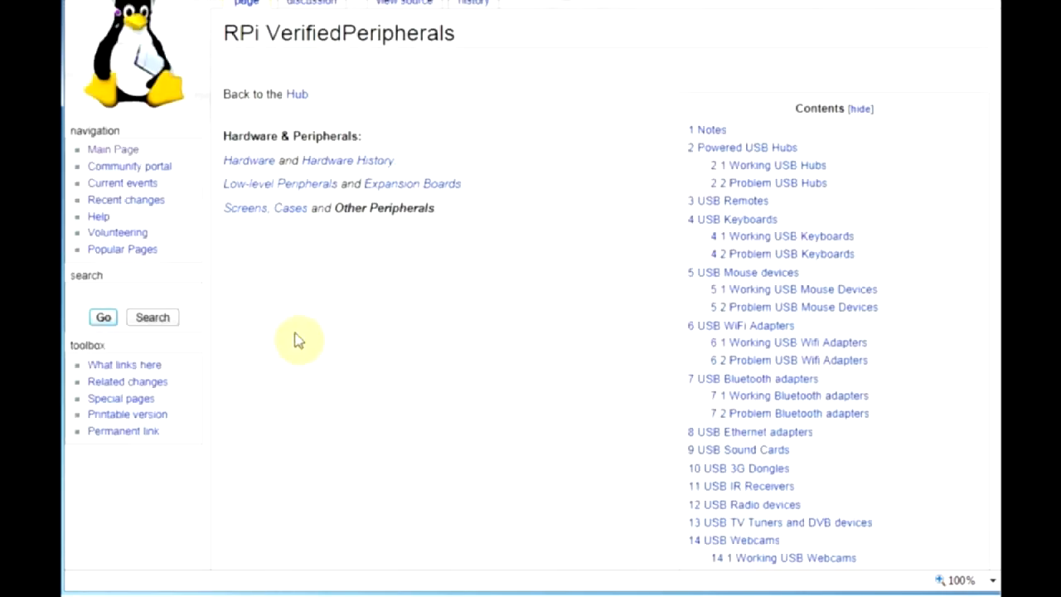
# - Jump to the '21 SD cards' section and browse the Working SD Cards list
pyautogui.scroll(-3)
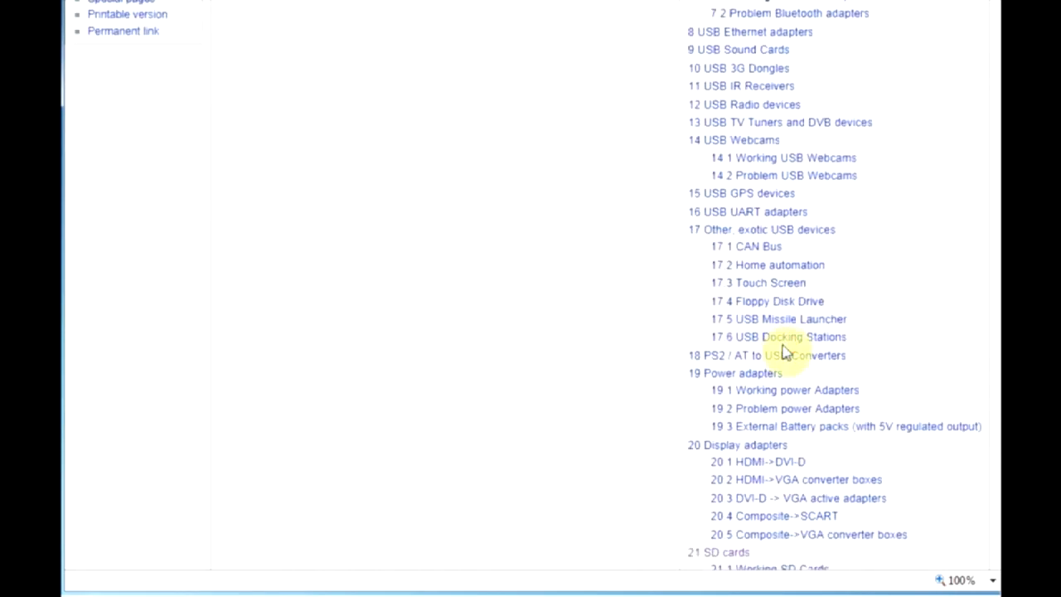
pyautogui.scroll(-3)
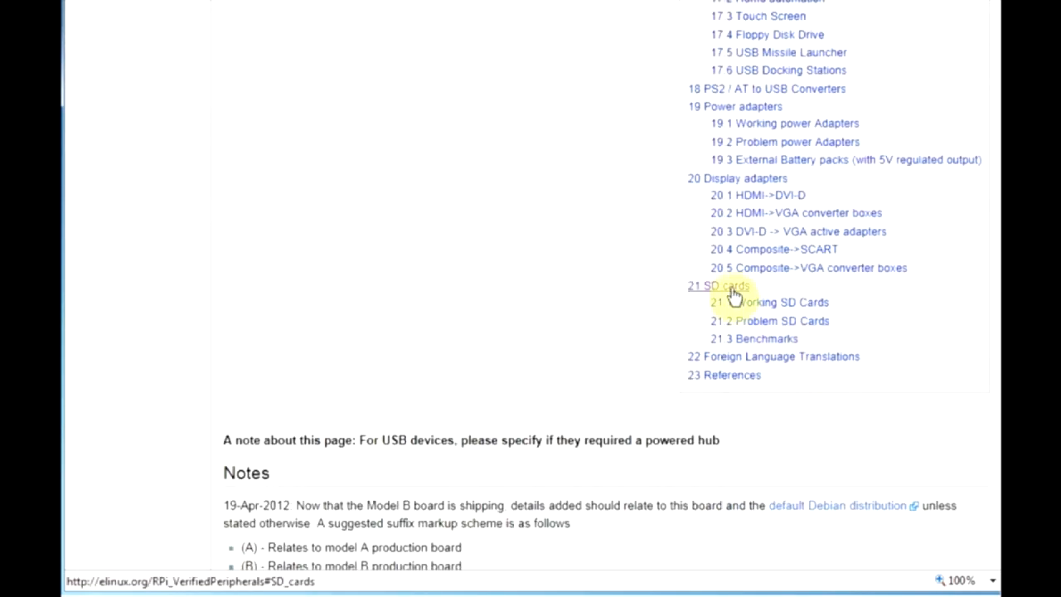
pyautogui.click(717, 285)
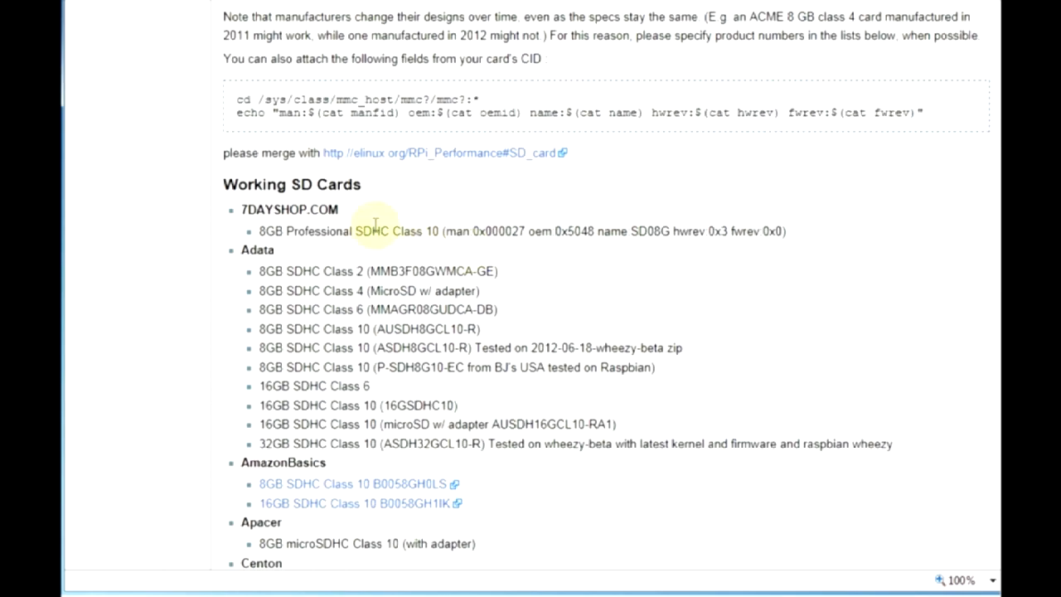
pyautogui.scroll(-3)
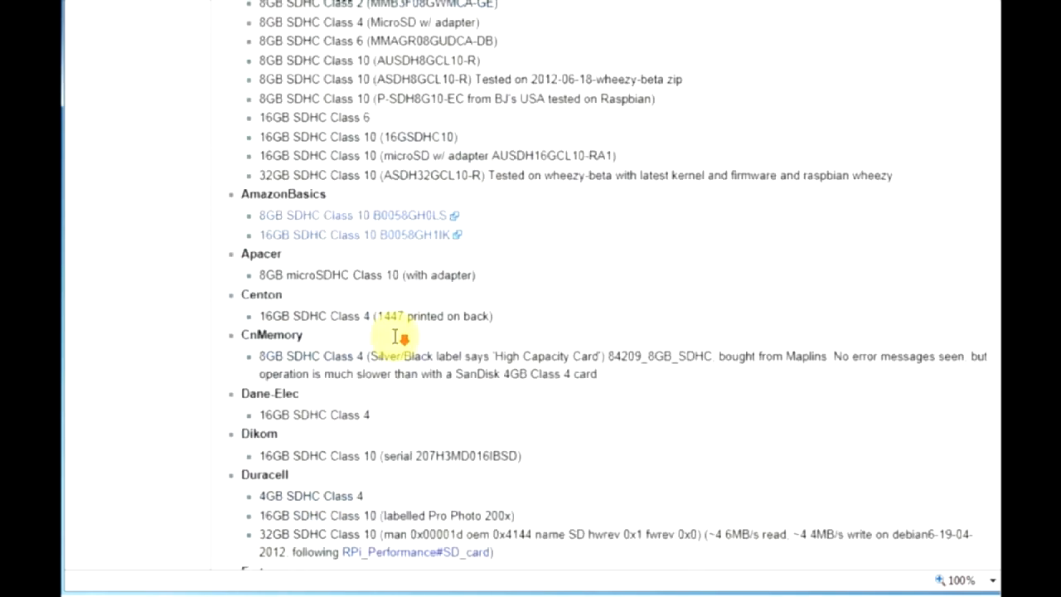
pyautogui.scroll(-3)
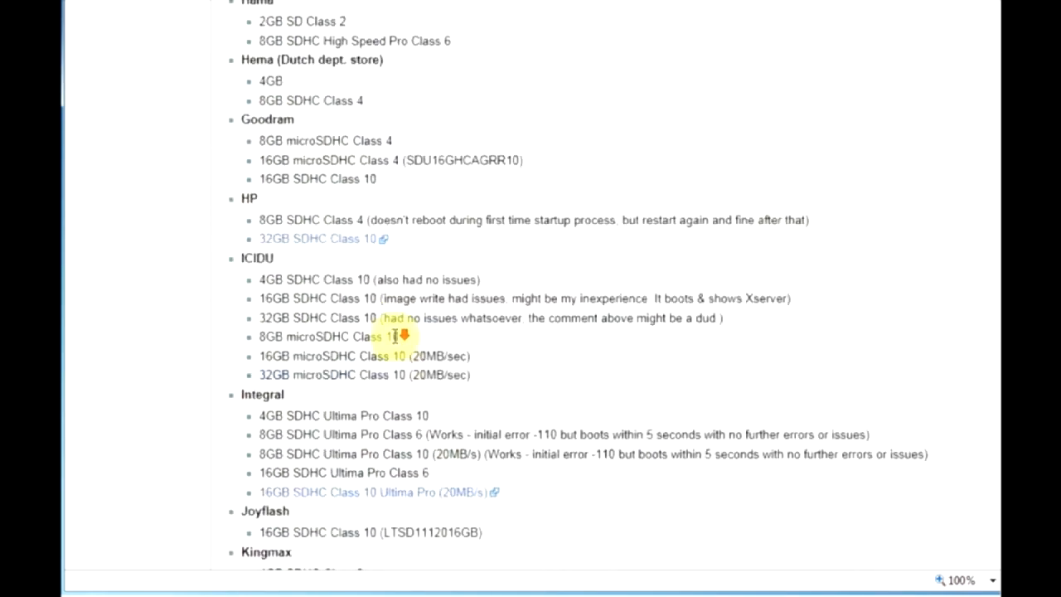
pyautogui.scroll(-3)
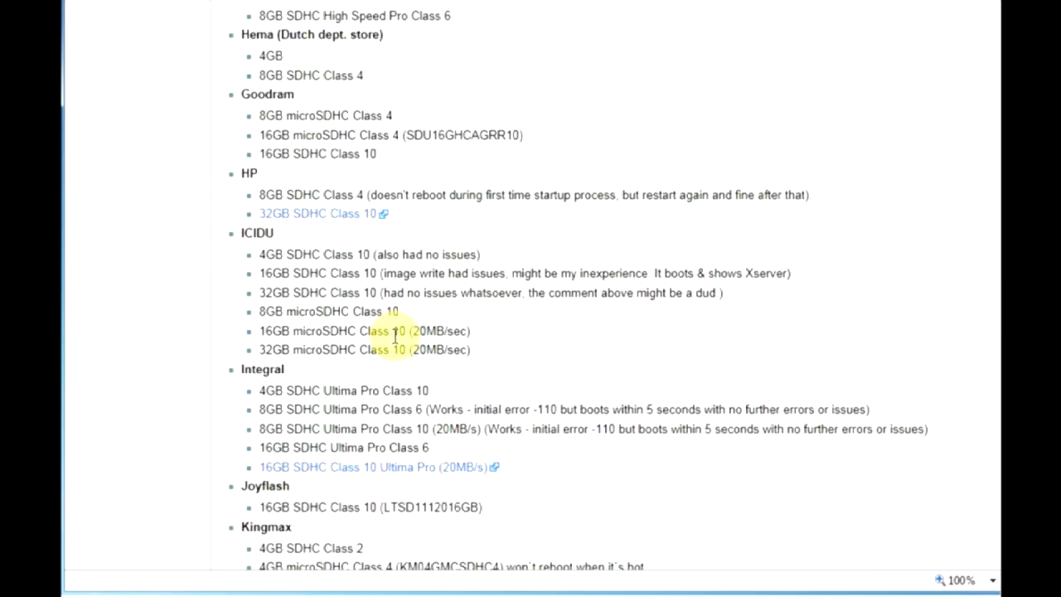
pyautogui.scroll(-3)
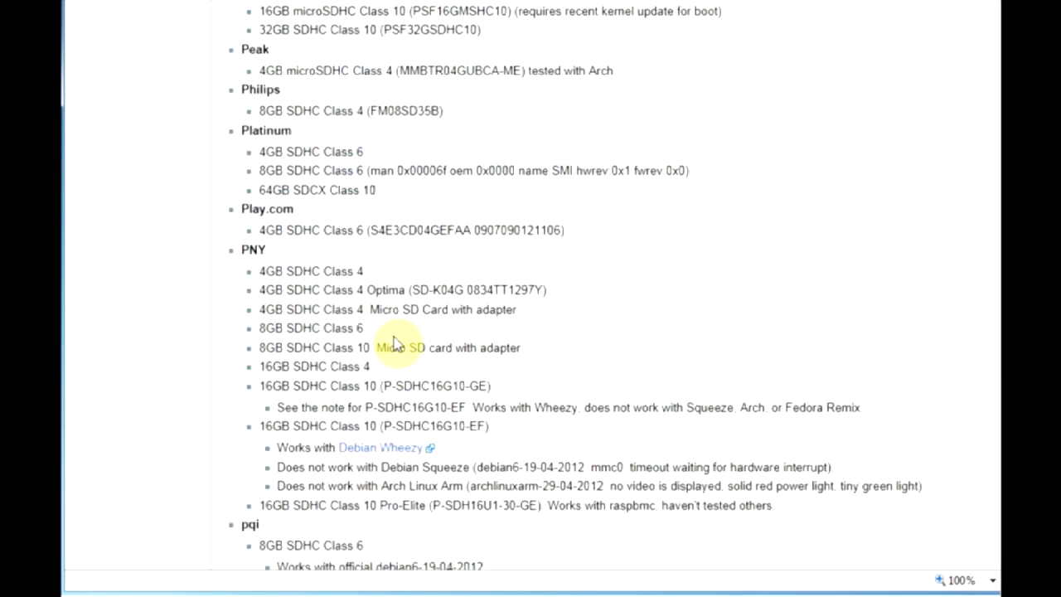
pyautogui.scroll(3)
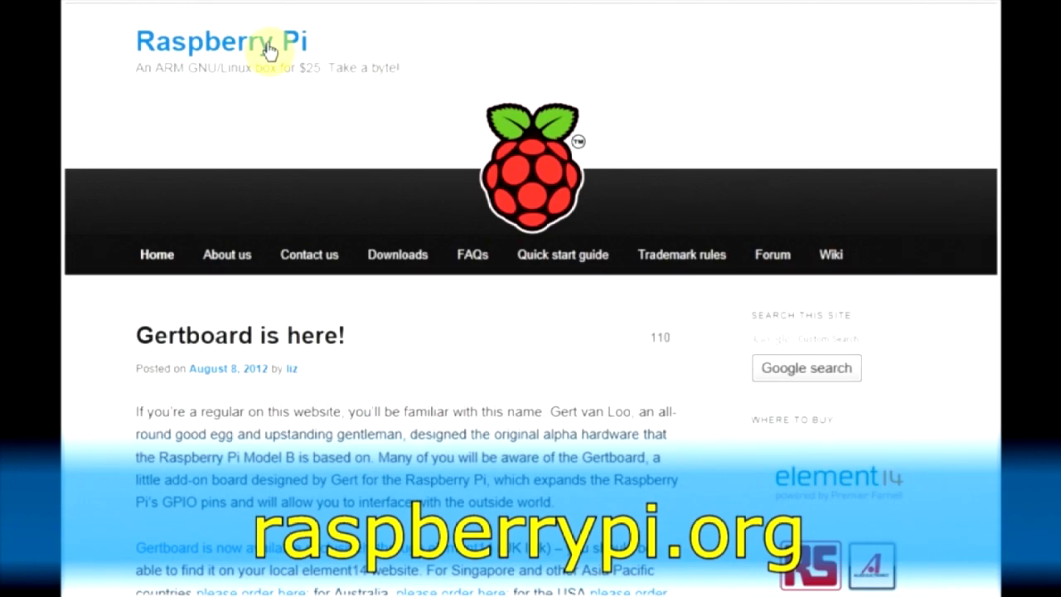
pyautogui.moveTo(397, 254)
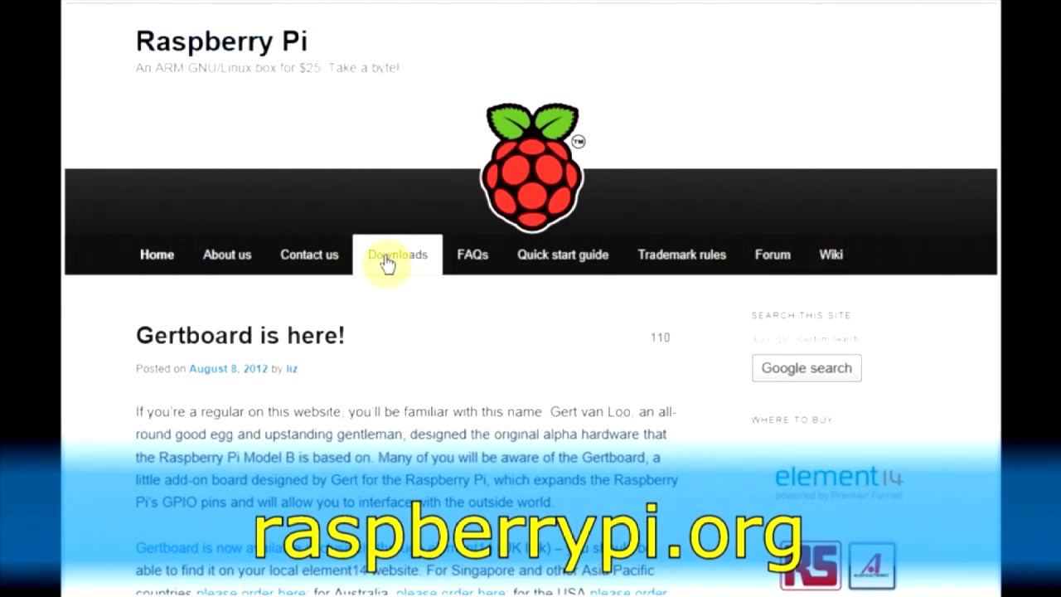
# - Follow the Raspberry Pi Downloads page's link to the Win32DiskImager download page
pyautogui.click(397, 254)
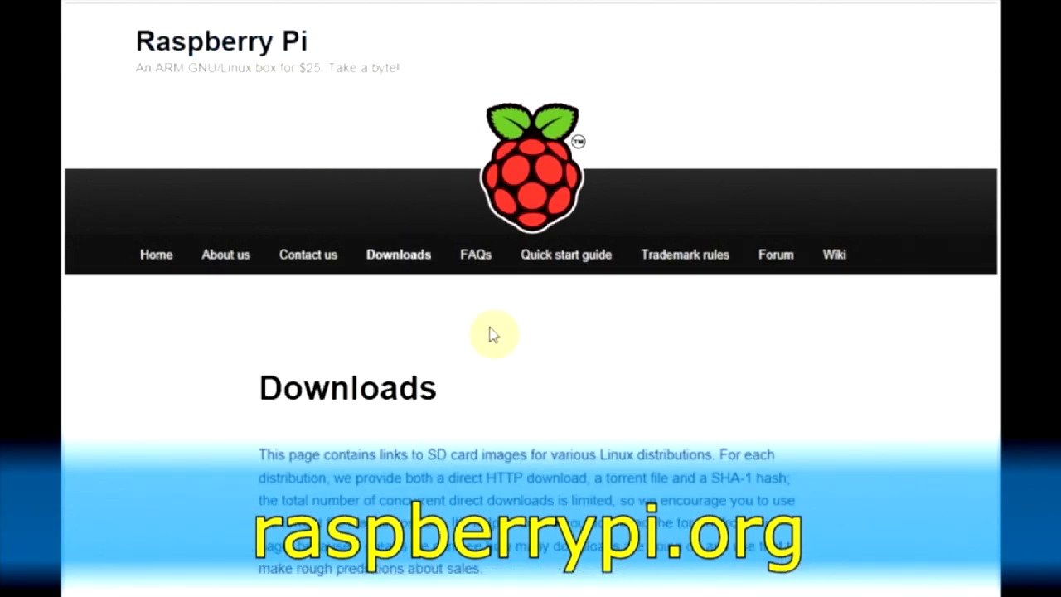
pyautogui.scroll(-3)
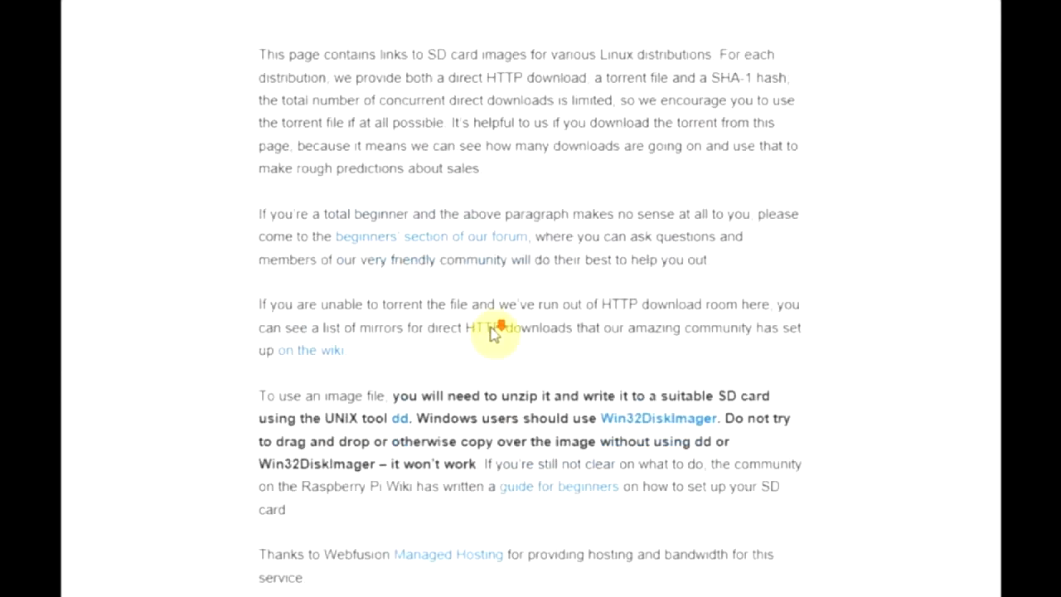
pyautogui.scroll(-3)
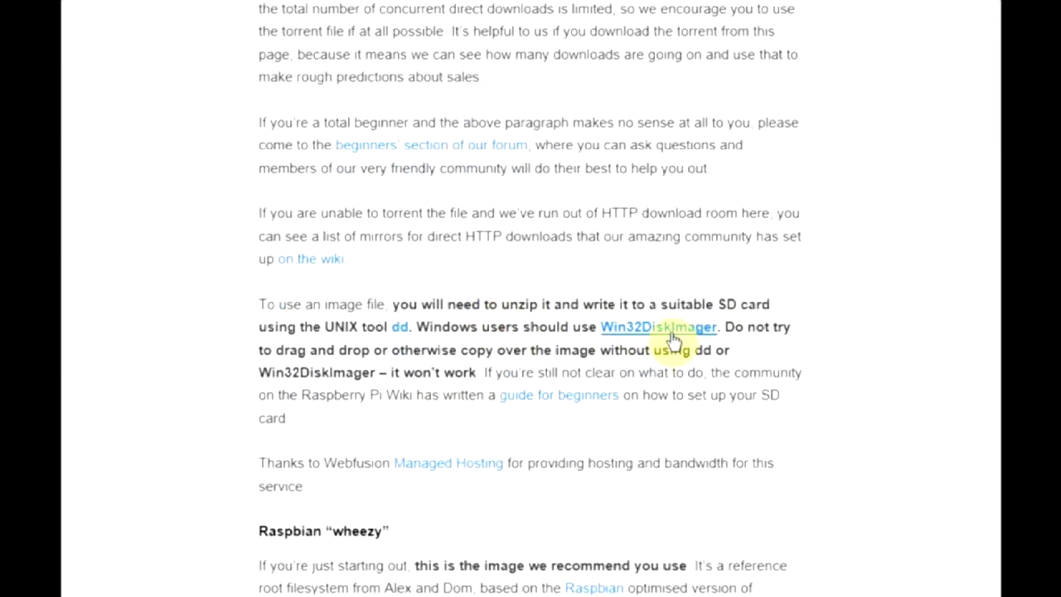
pyautogui.click(657, 327)
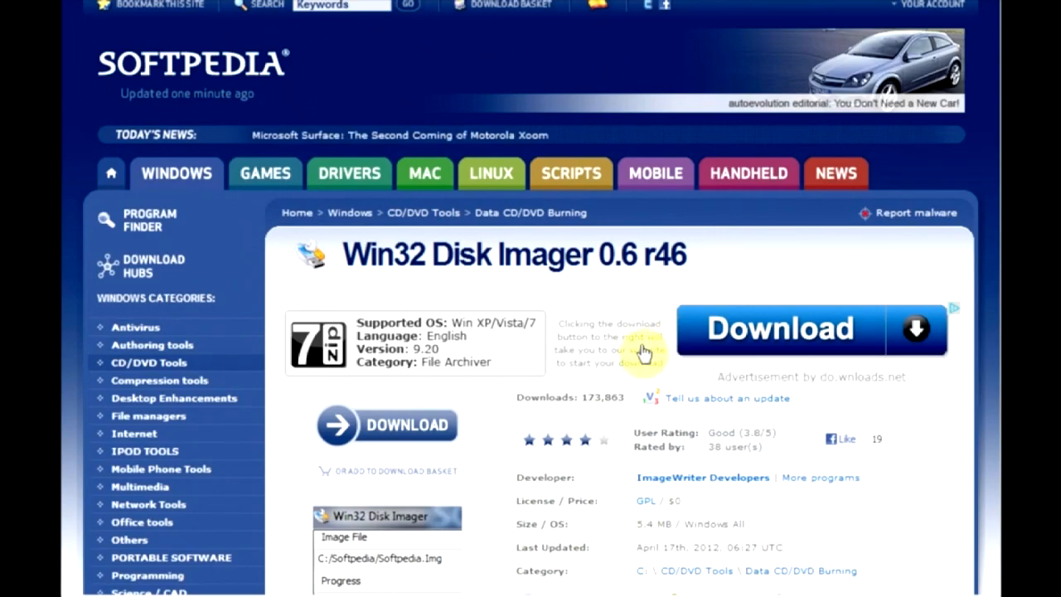
# - Scroll Softpedia's Win32 Disk Imager 0.6 r46 free download page through its mirror list
pyautogui.scroll(-3)
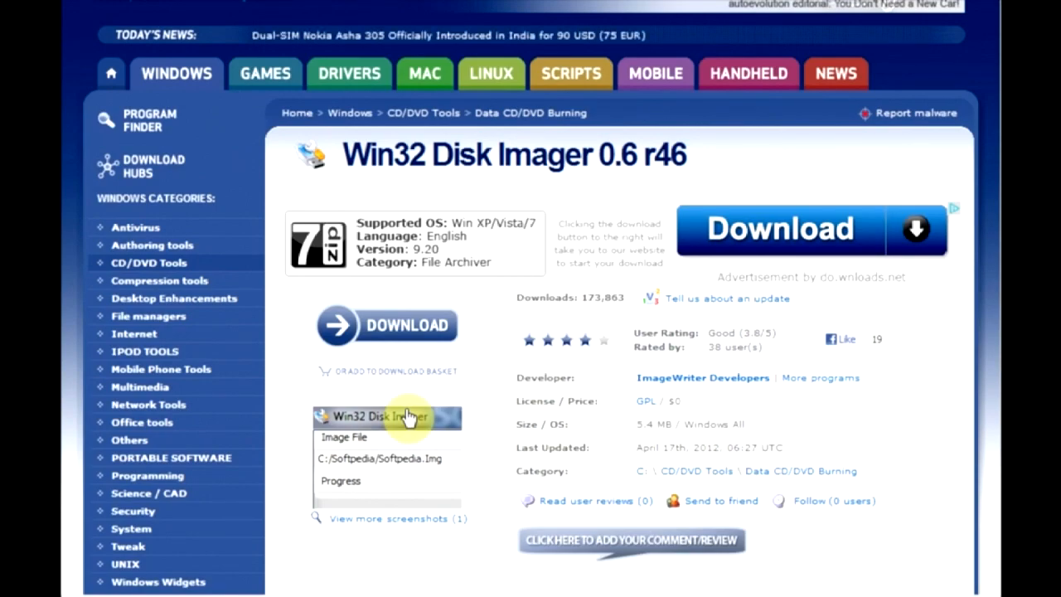
pyautogui.moveTo(426, 336)
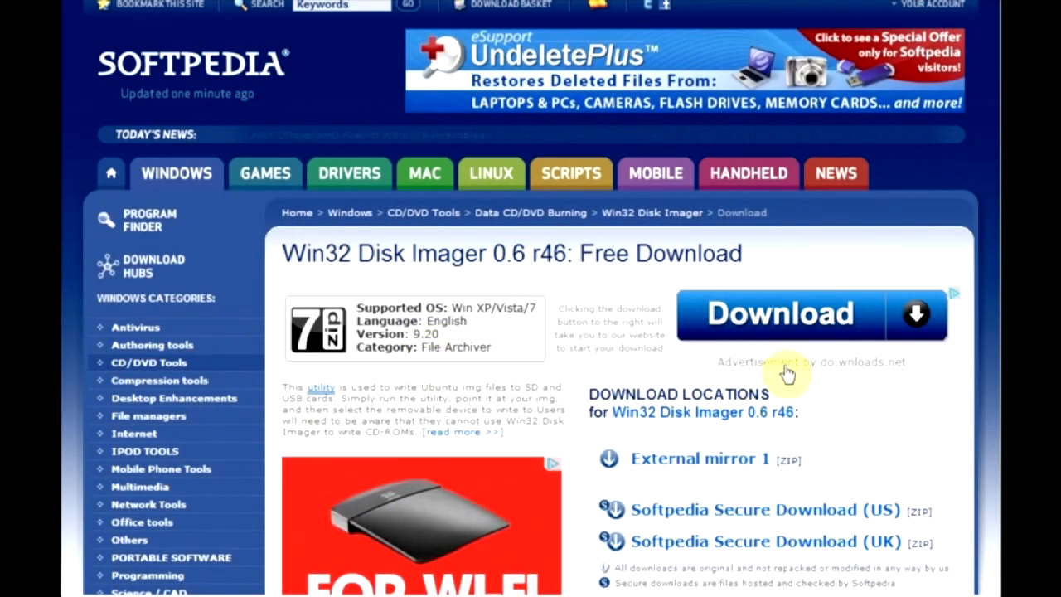
pyautogui.scroll(-3)
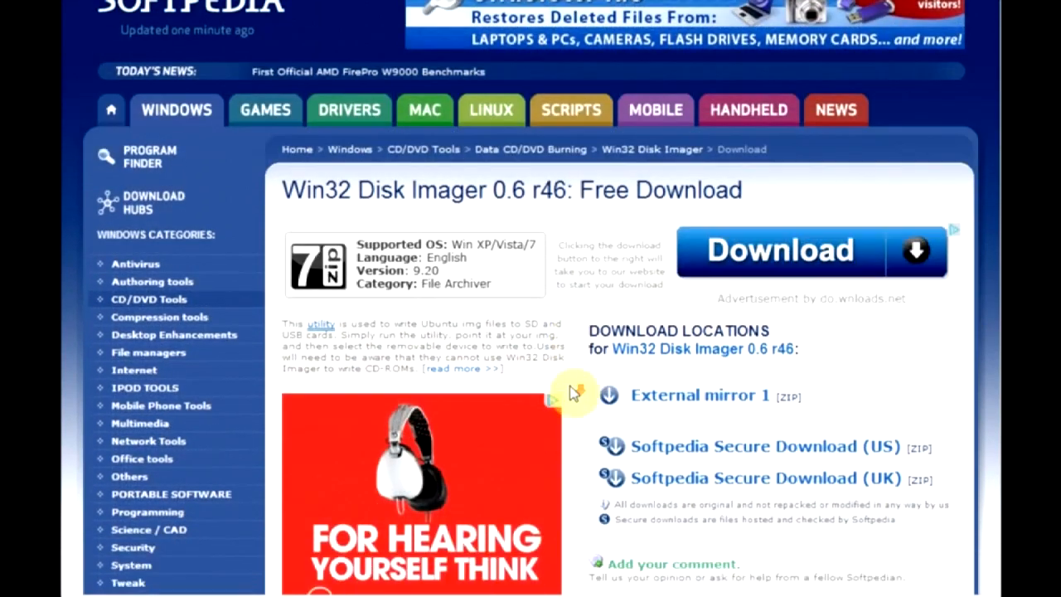
pyautogui.scroll(-3)
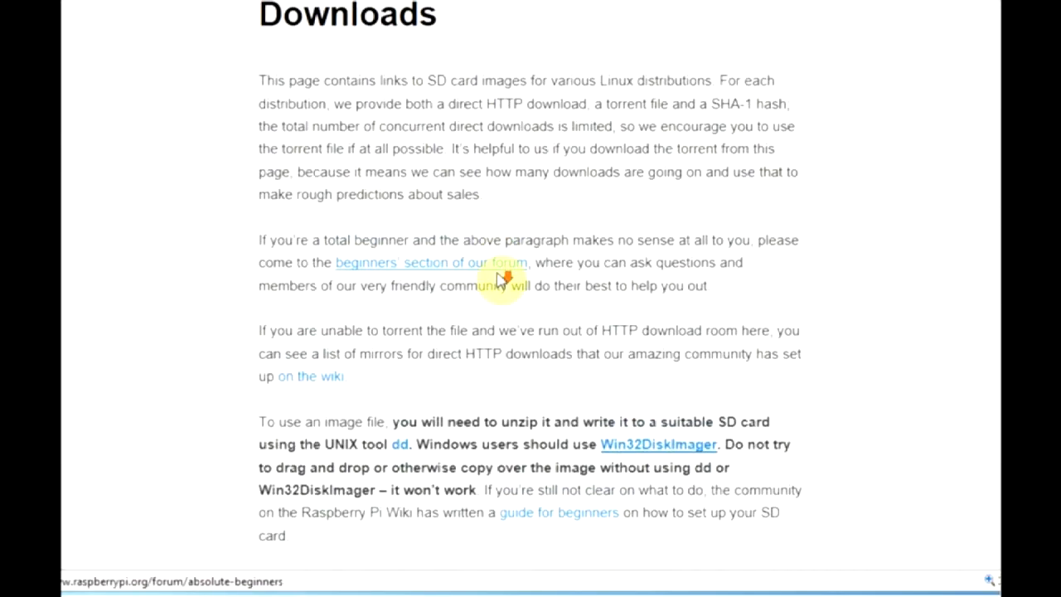
# - Start the direct download of 2012-07-15-wheezy-raspbian.zip under Raspbian 'wheezy'
pyautogui.scroll(-3)
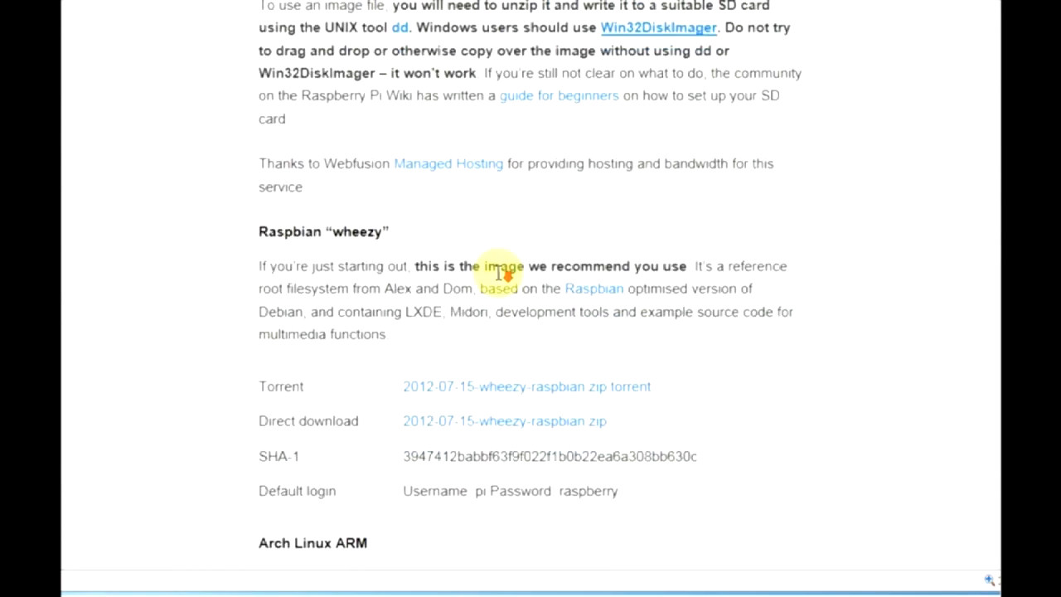
pyautogui.moveTo(359, 255)
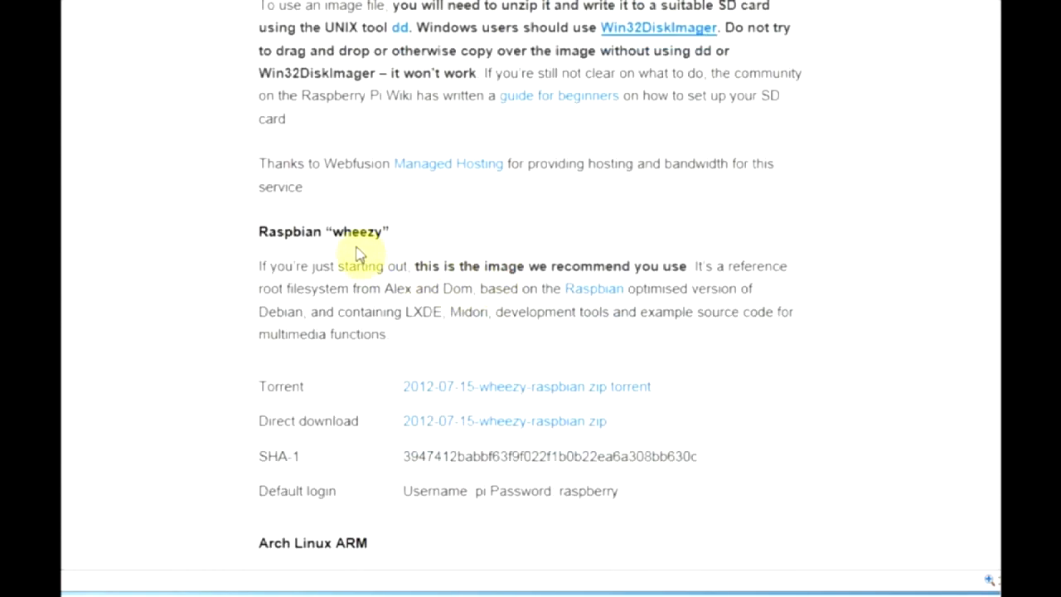
pyautogui.scroll(-3)
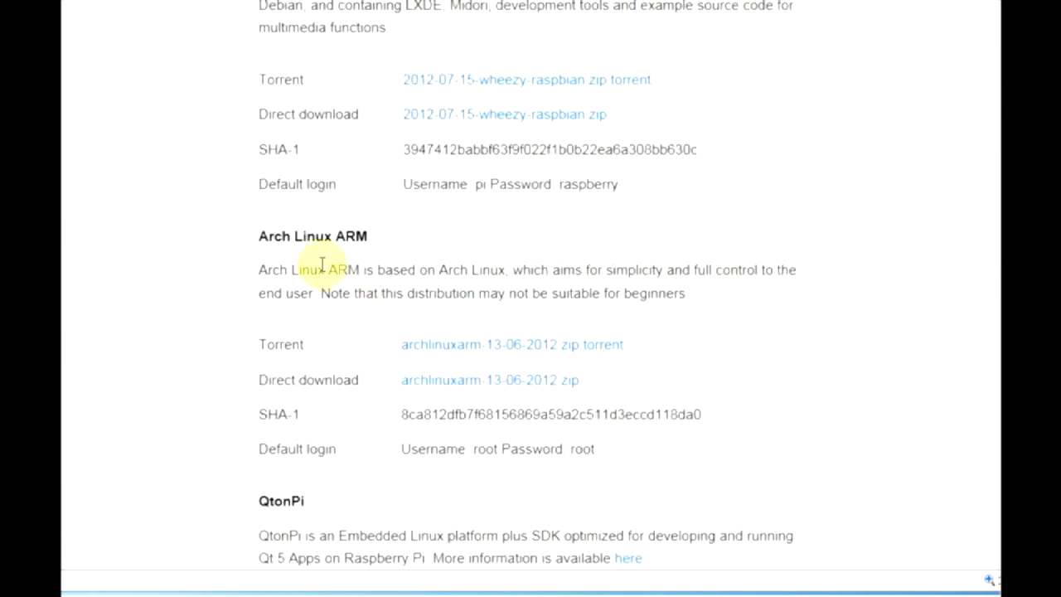
pyautogui.scroll(-3)
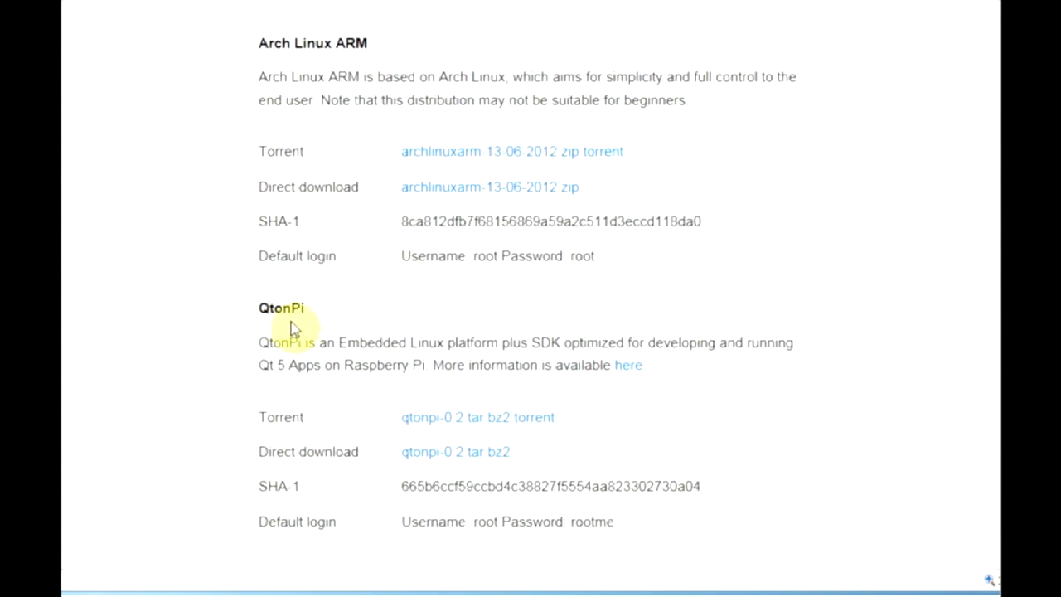
pyautogui.scroll(3)
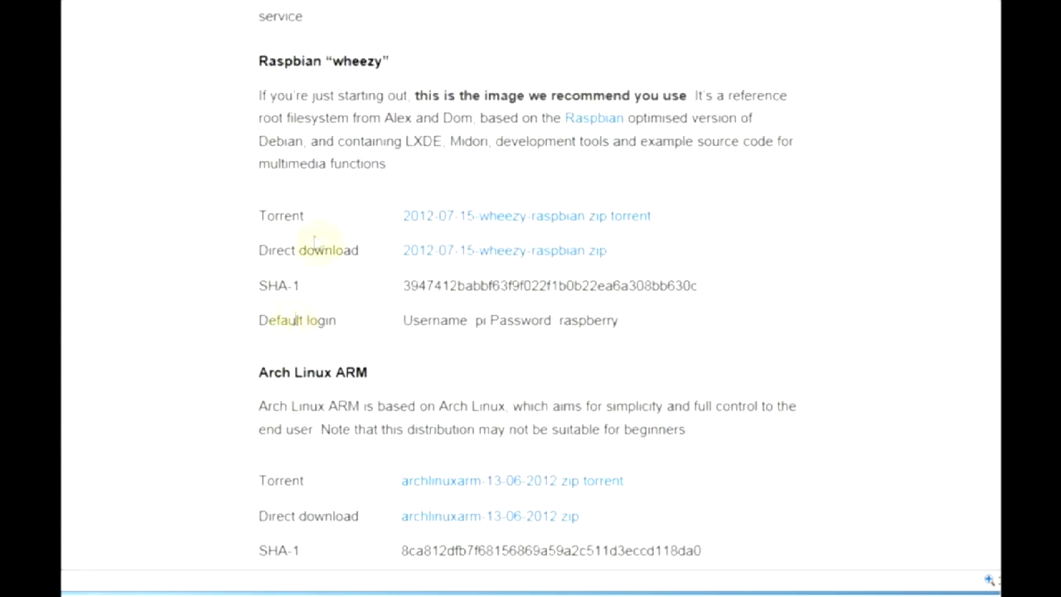
pyautogui.moveTo(327, 90)
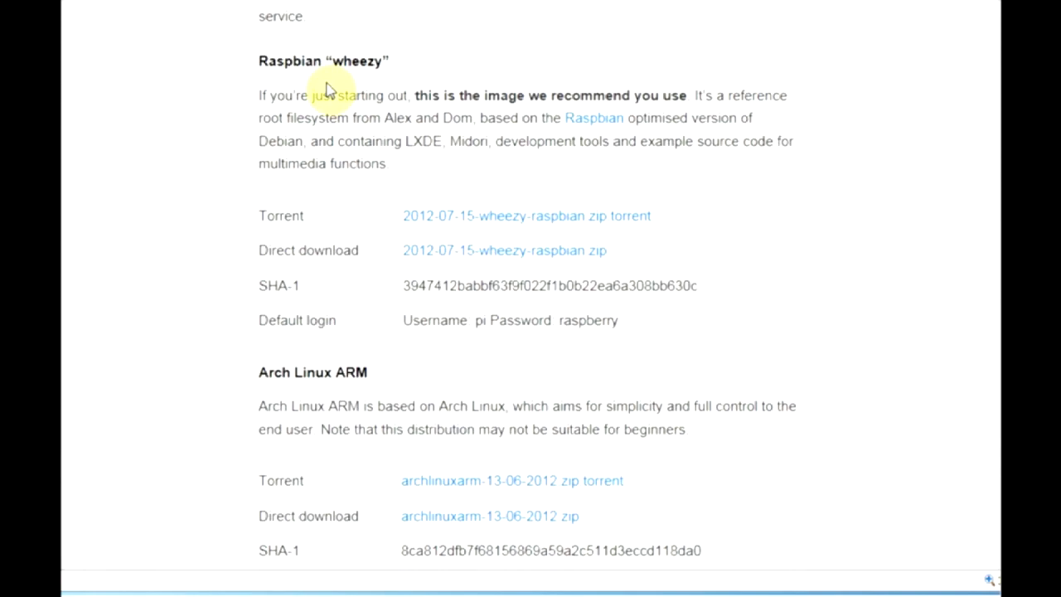
pyautogui.moveTo(349, 223)
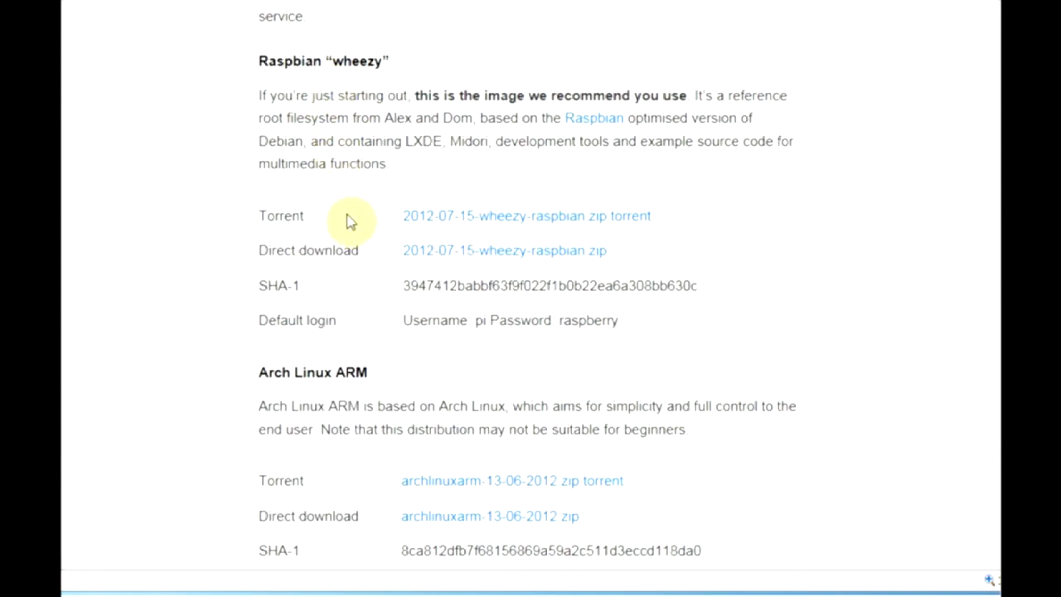
pyautogui.moveTo(379, 258)
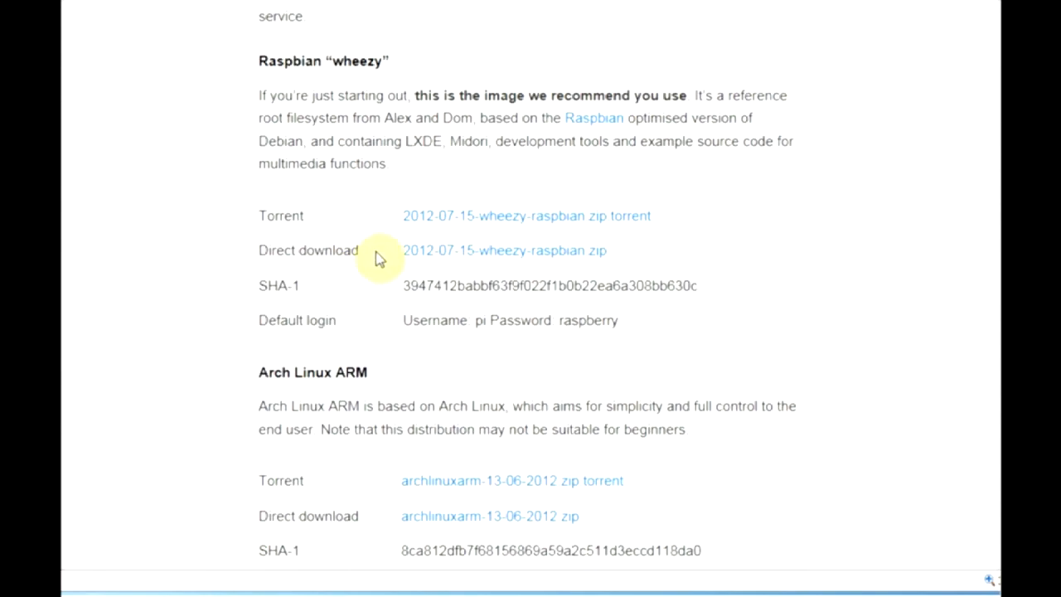
pyautogui.moveTo(413, 253)
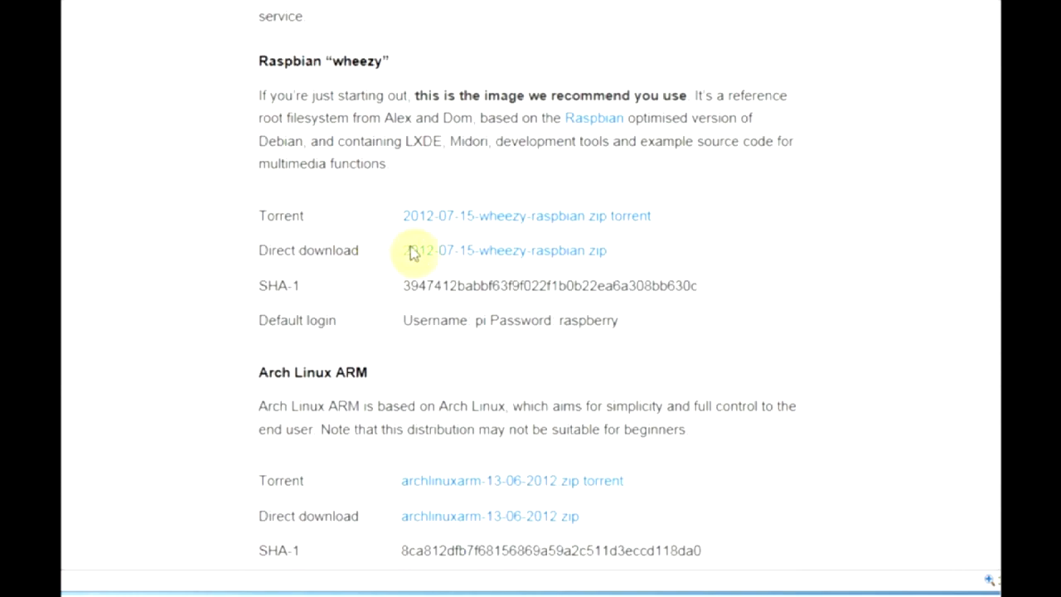
pyautogui.click(503, 250)
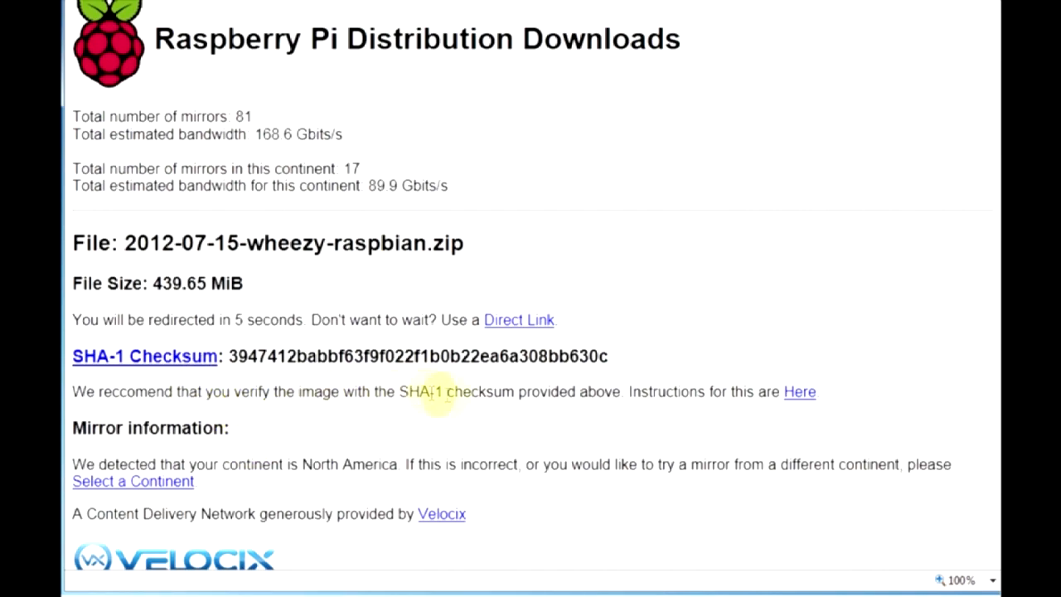
pyautogui.moveTo(799, 391)
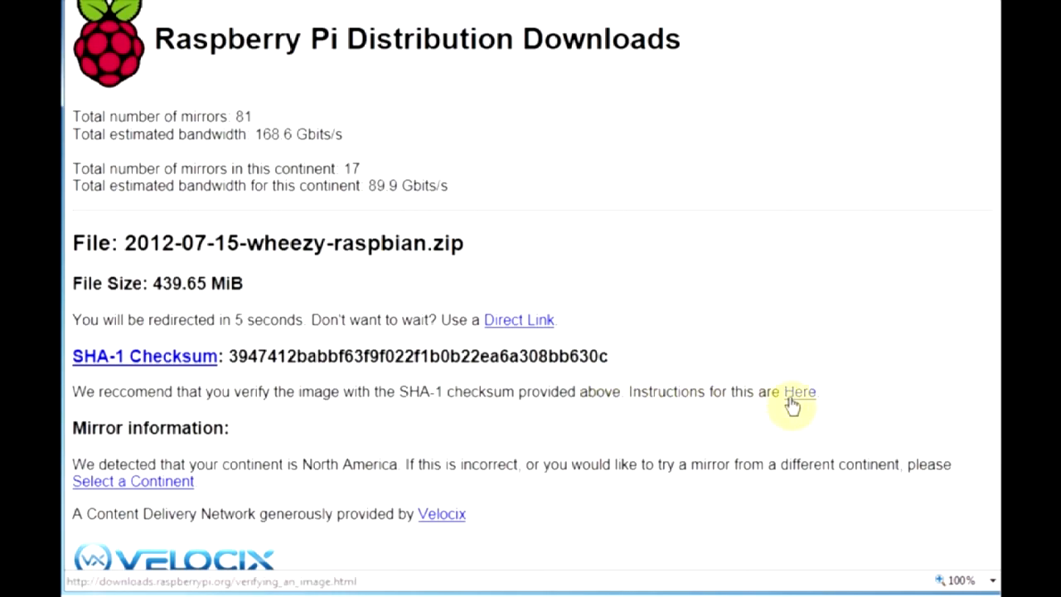
pyautogui.moveTo(796, 391)
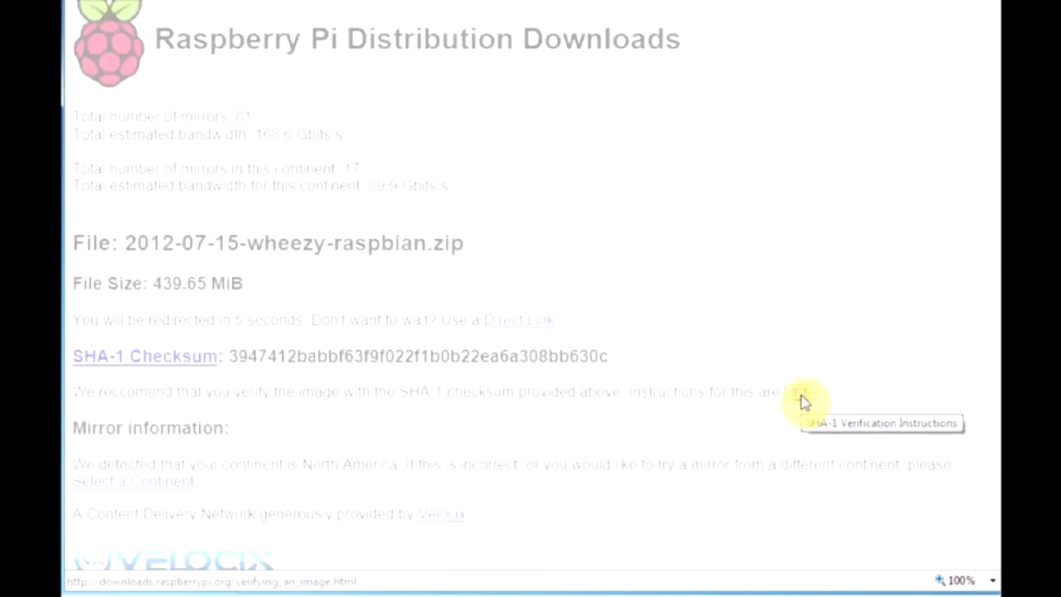
# - Open the 'Verifying an Image' SHA-1 instructions and scroll to the Windows section
pyautogui.click(805, 392)
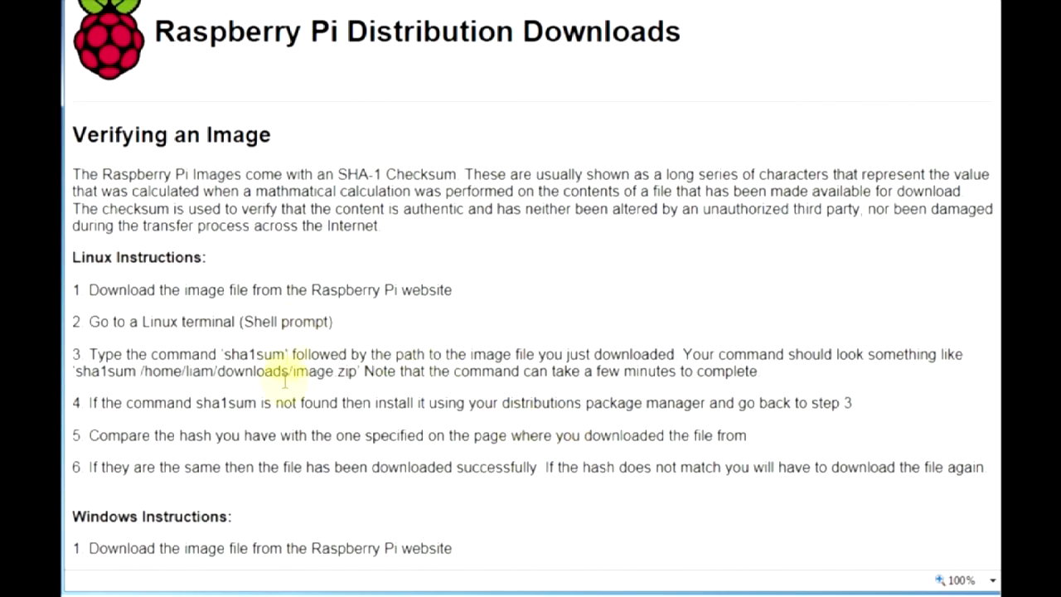
pyautogui.scroll(-3)
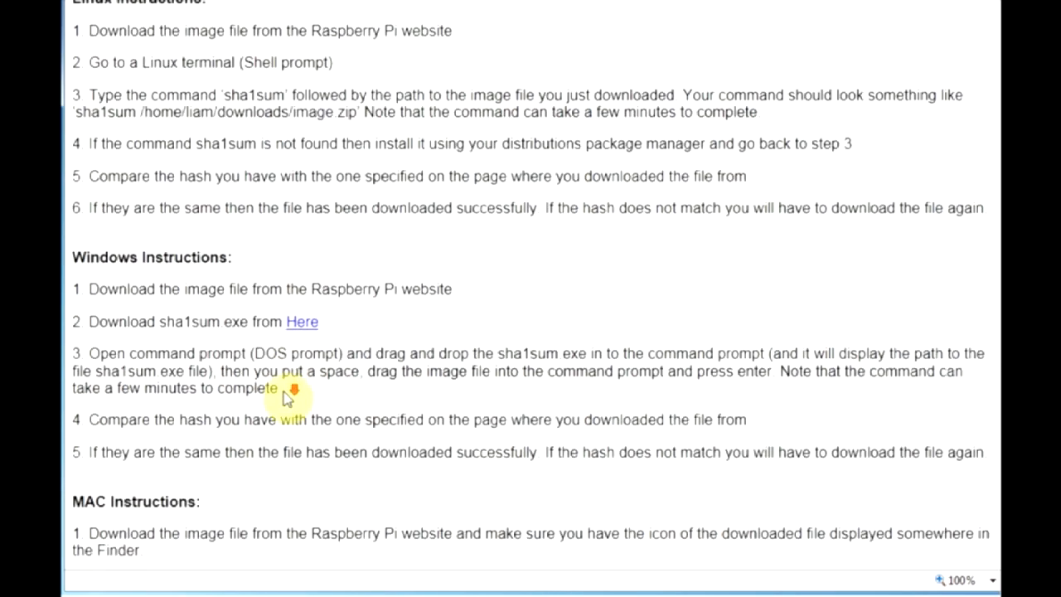
pyautogui.scroll(-3)
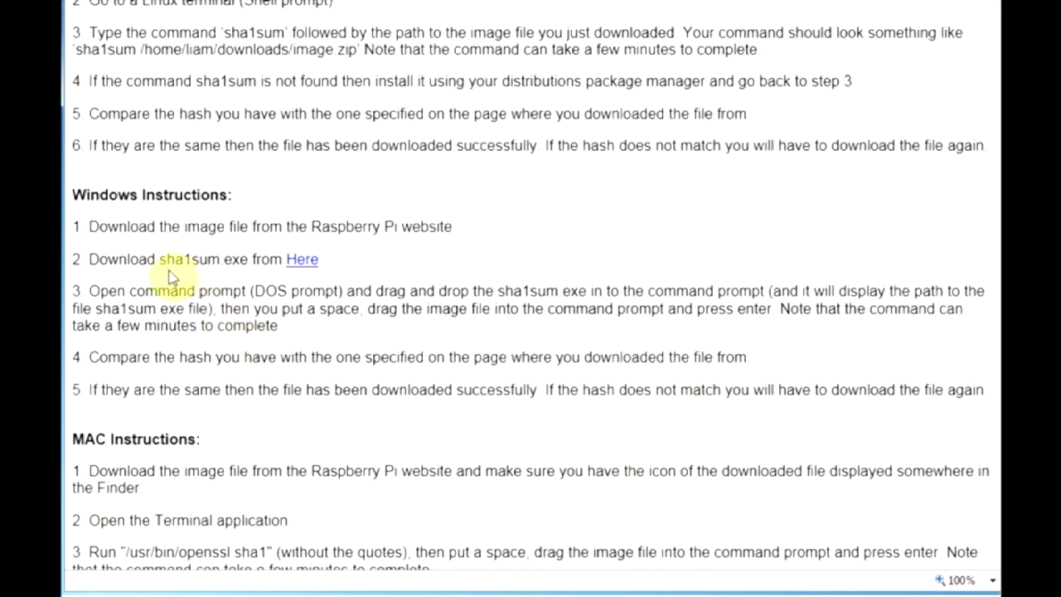
pyautogui.moveTo(219, 264)
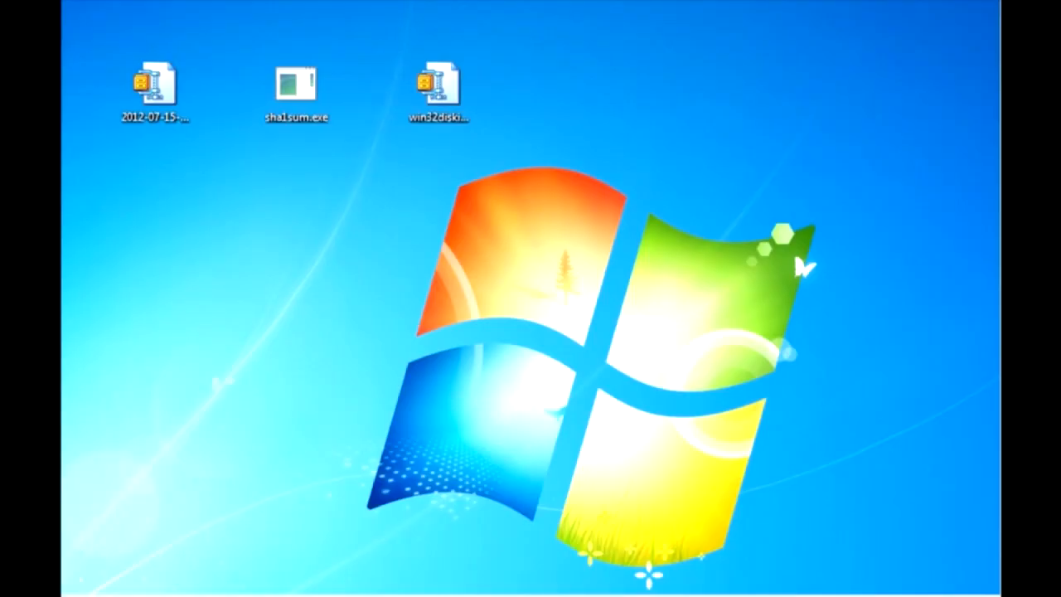
# - Select the Raspbian zip and sha1sum.exe icons on the Windows 7 desktop
pyautogui.click(153, 87)
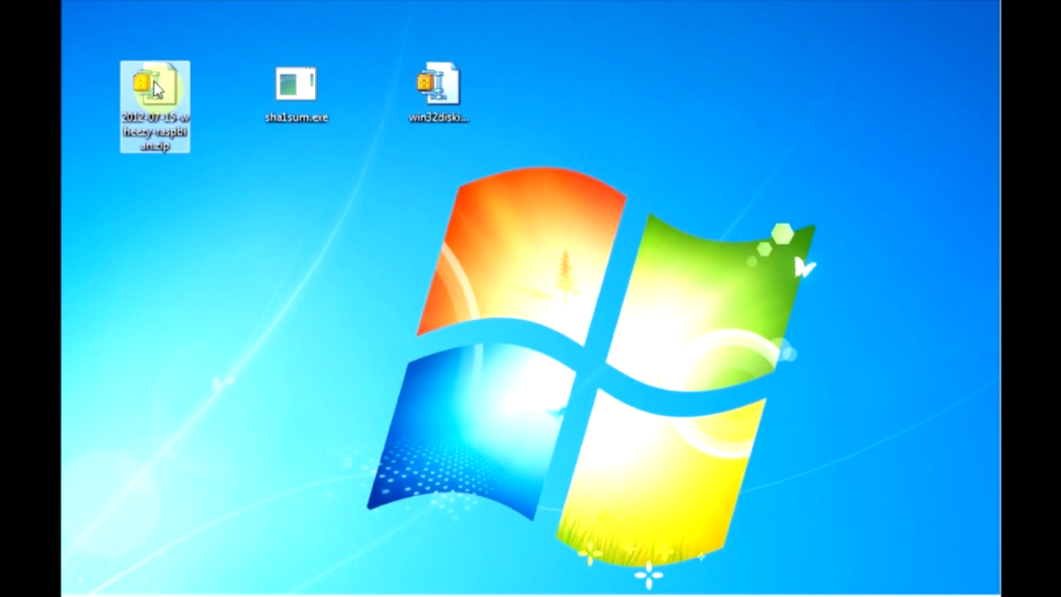
pyautogui.click(296, 89)
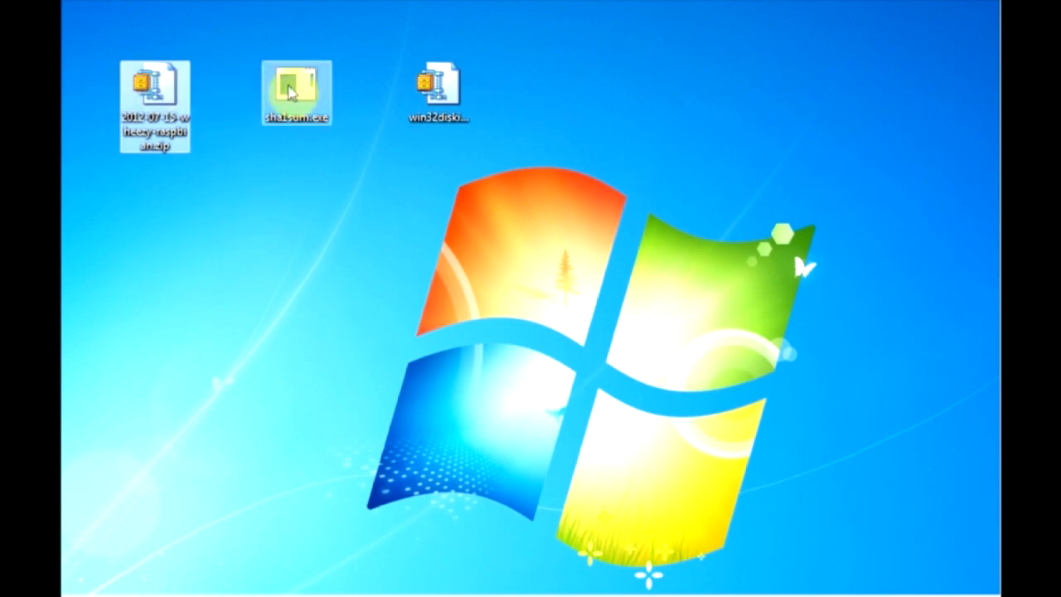
pyautogui.click(295, 92)
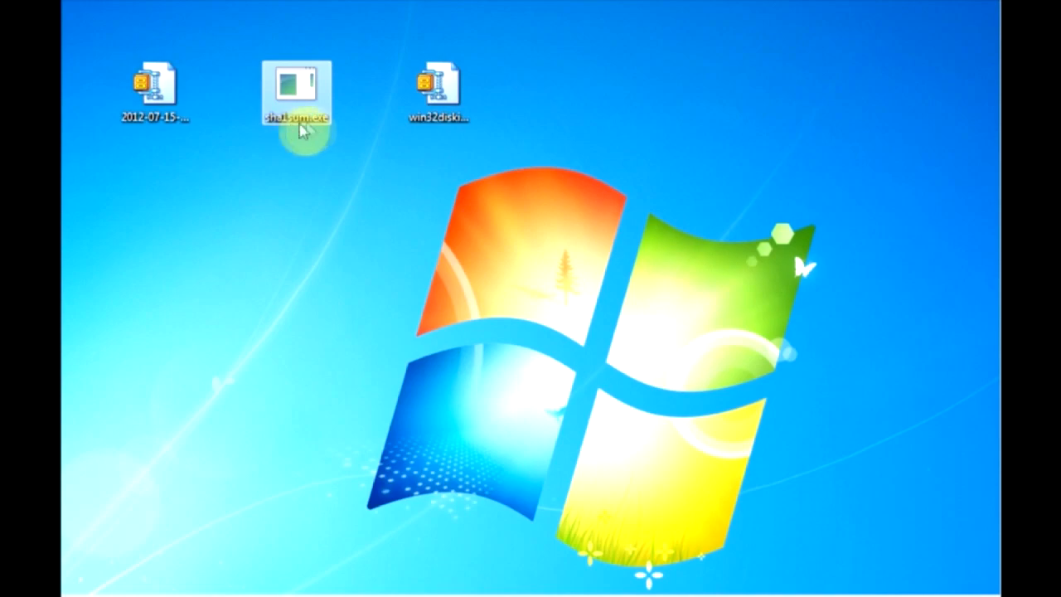
pyautogui.moveTo(297, 116)
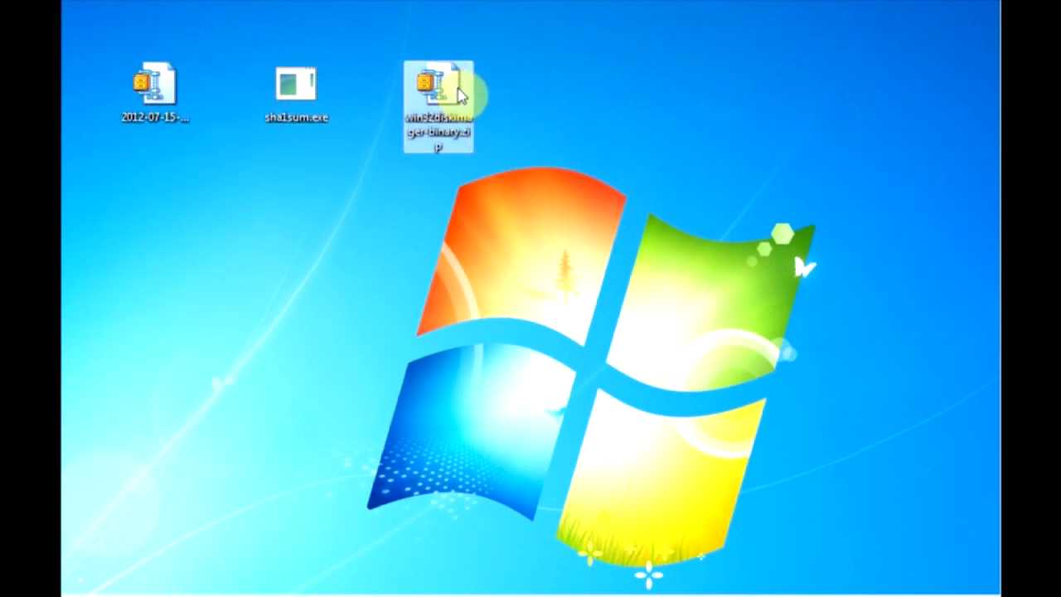
pyautogui.moveTo(435, 92)
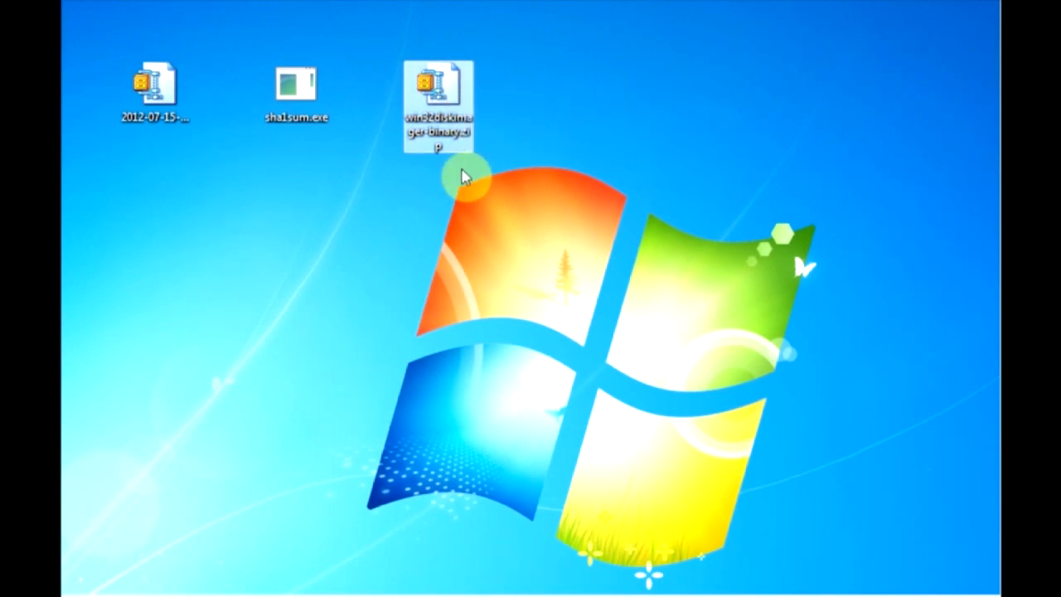
pyautogui.moveTo(288, 90)
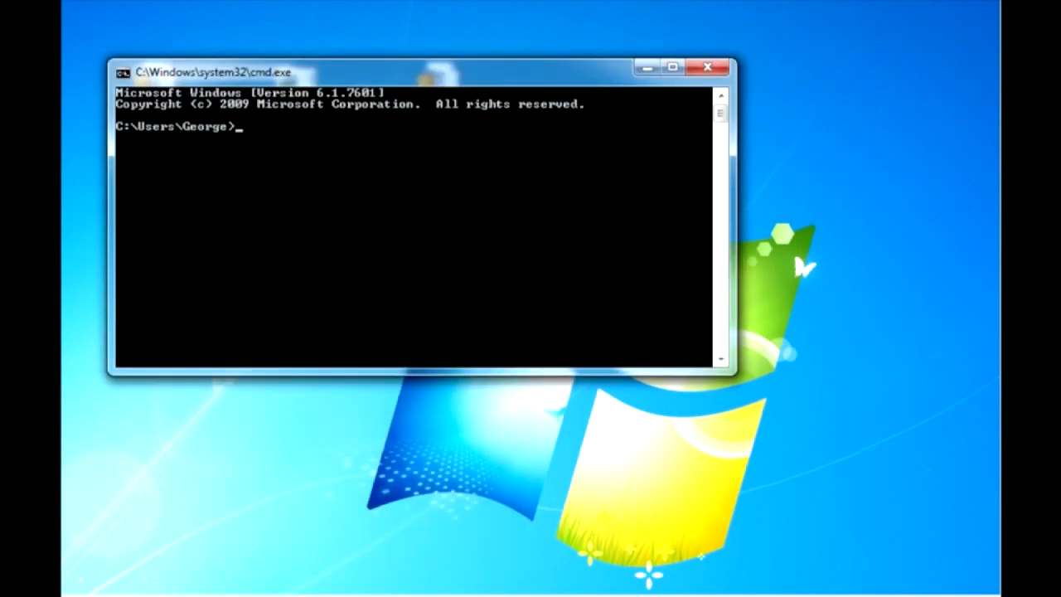
# - Change the command prompt into the C:\users\george\desktop folder
pyautogui.write('cd\\')
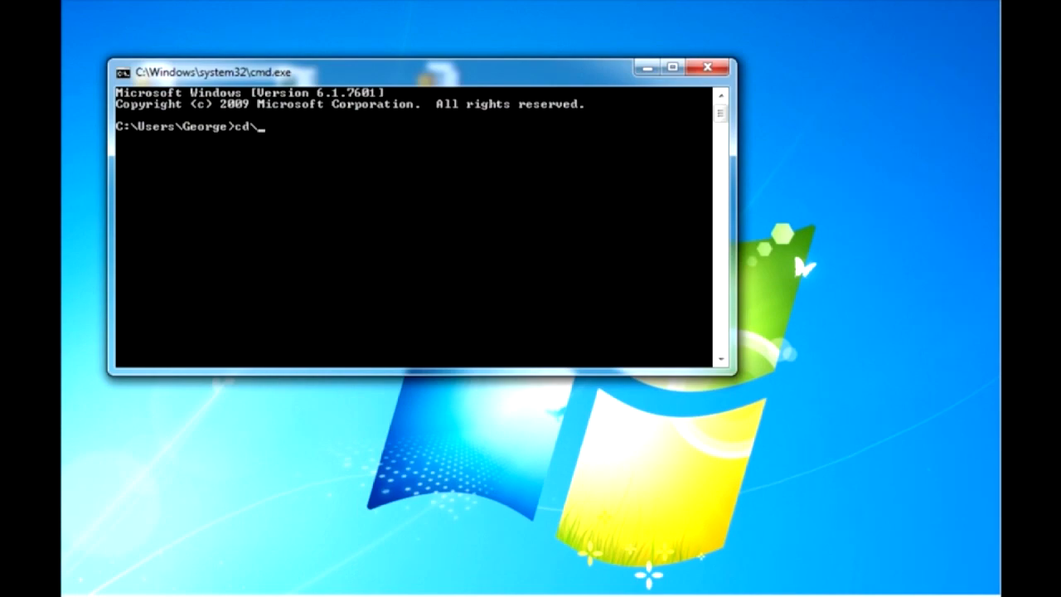
pyautogui.write('users')
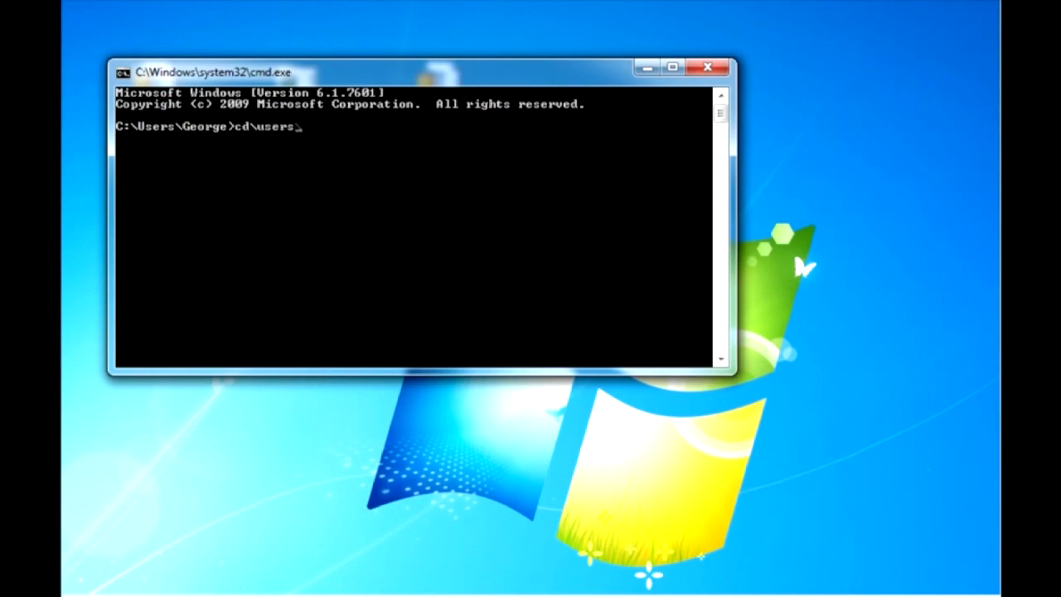
pyautogui.write('\\george\\deskt')
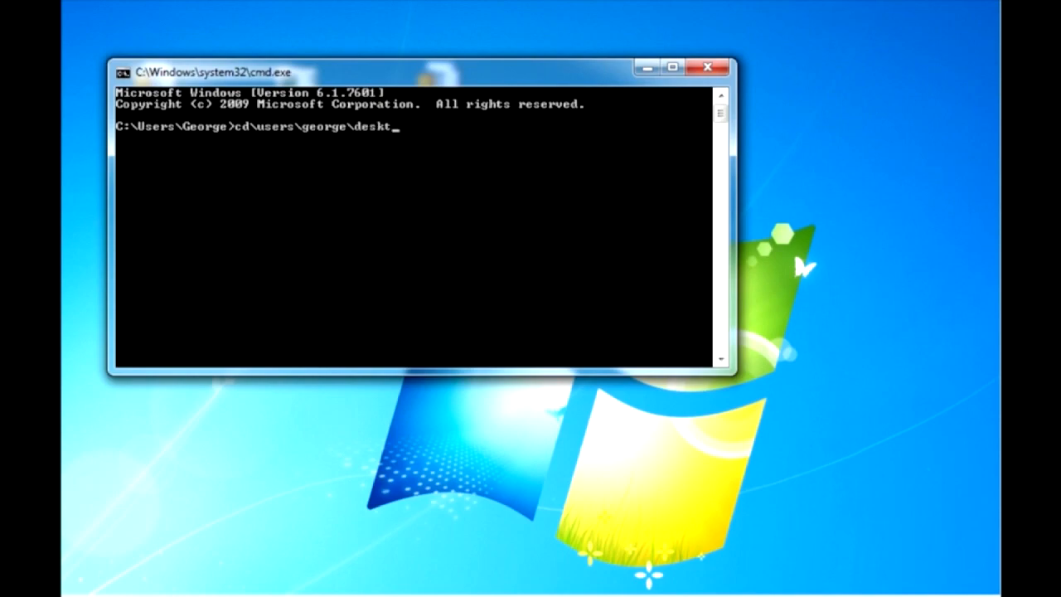
pyautogui.press('Return')
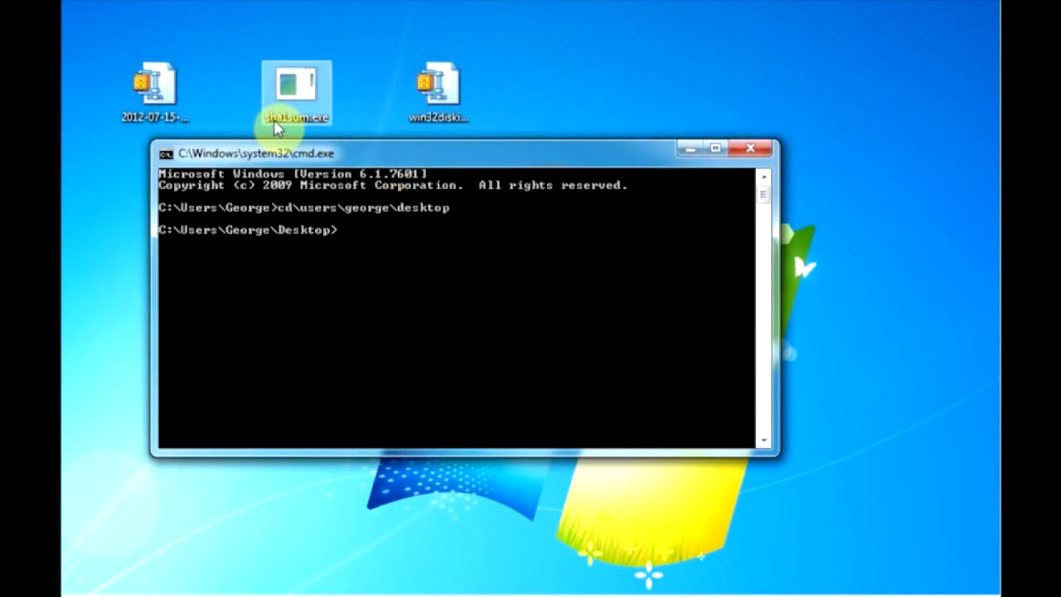
# - Enter sha1sum and paste in the Raspbian zip file name via Edit > Paste
pyautogui.write('sha1s')
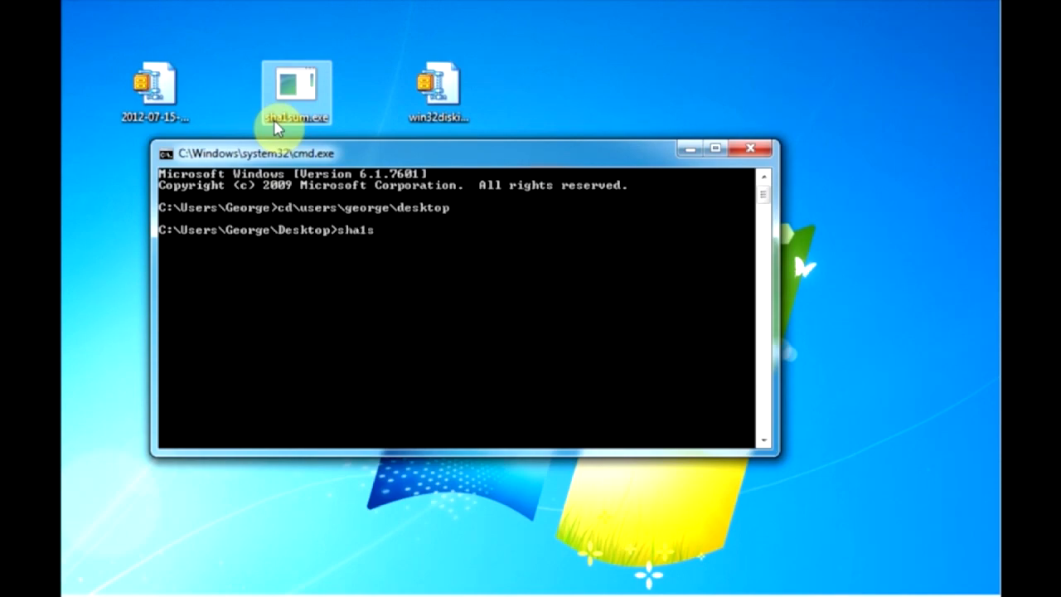
pyautogui.write('um')
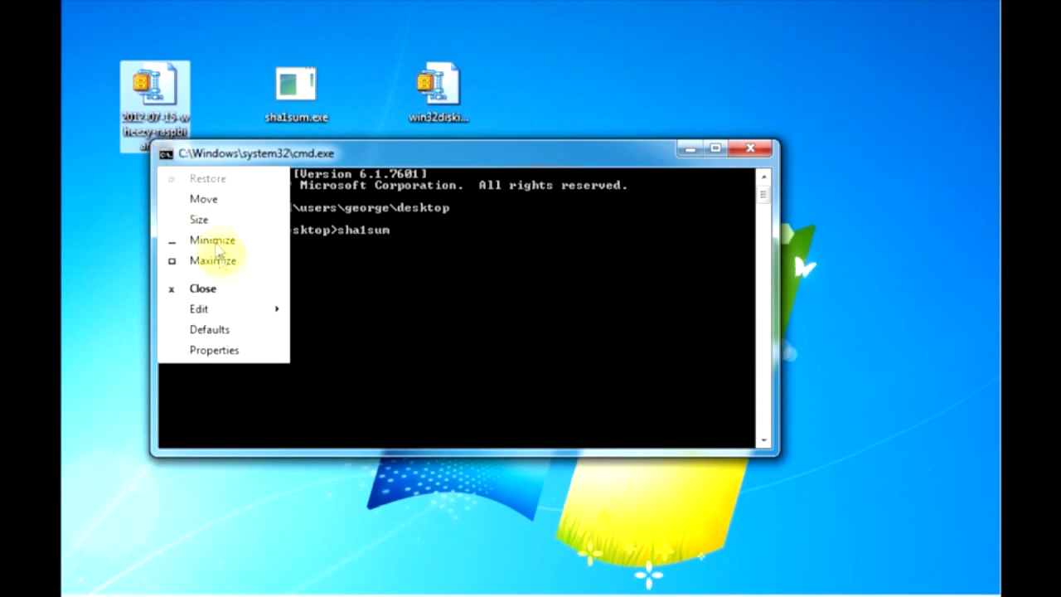
pyautogui.click(199, 309)
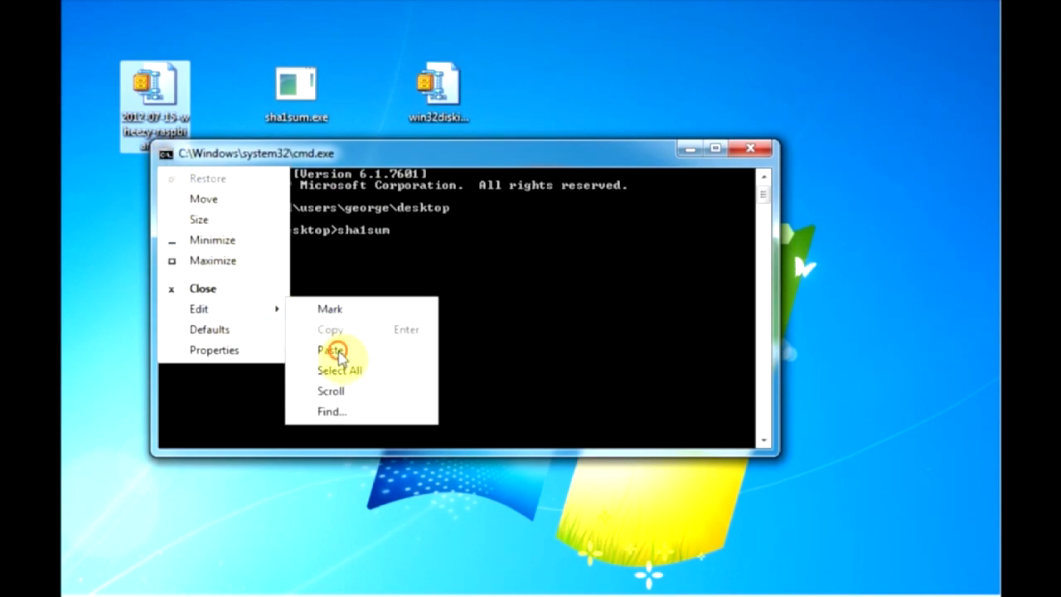
pyautogui.click(328, 349)
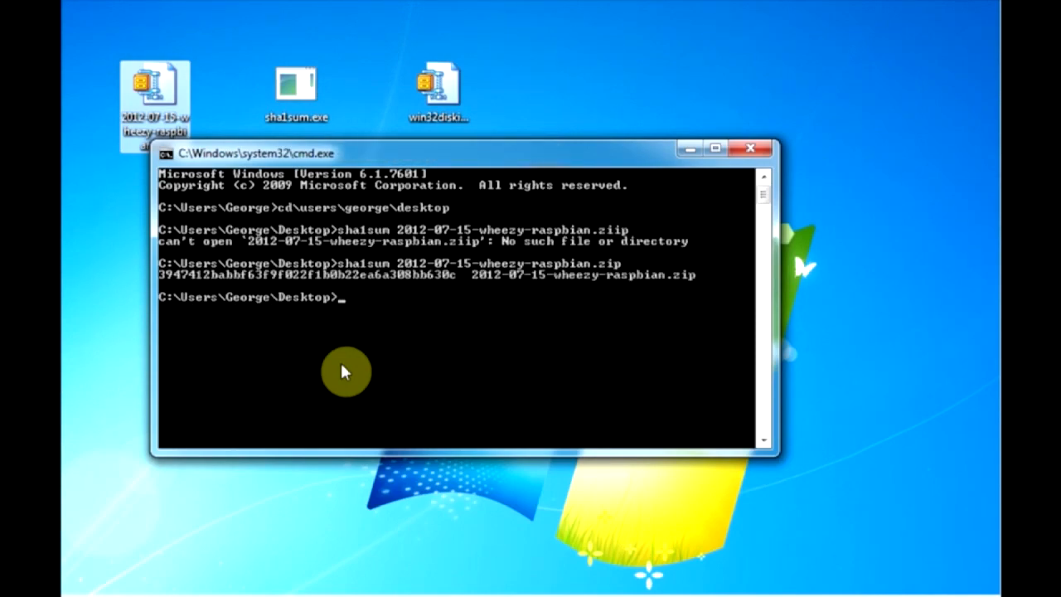
pyautogui.moveTo(378, 164)
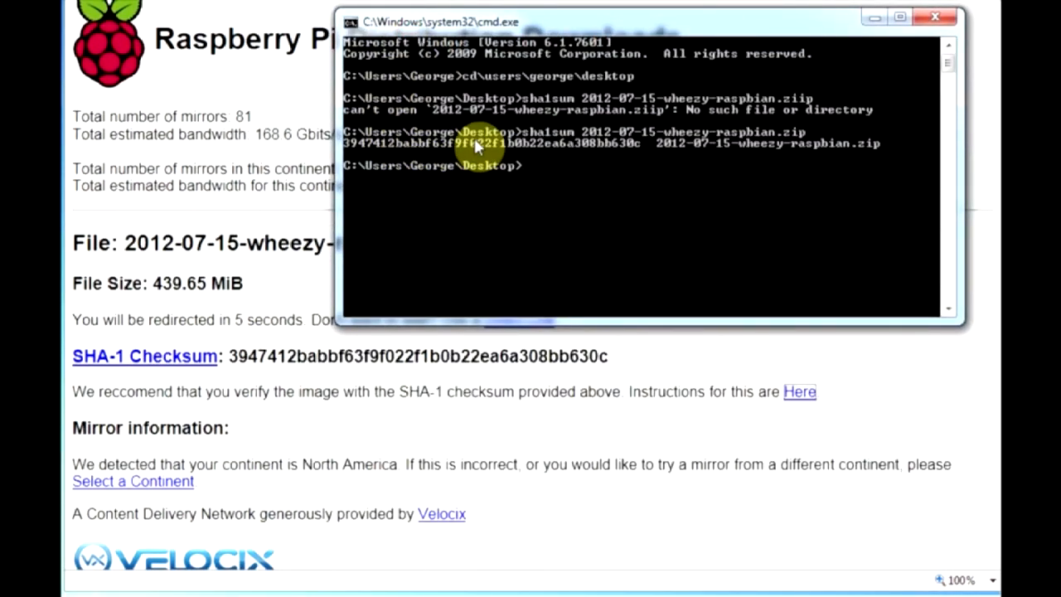
pyautogui.moveTo(246, 376)
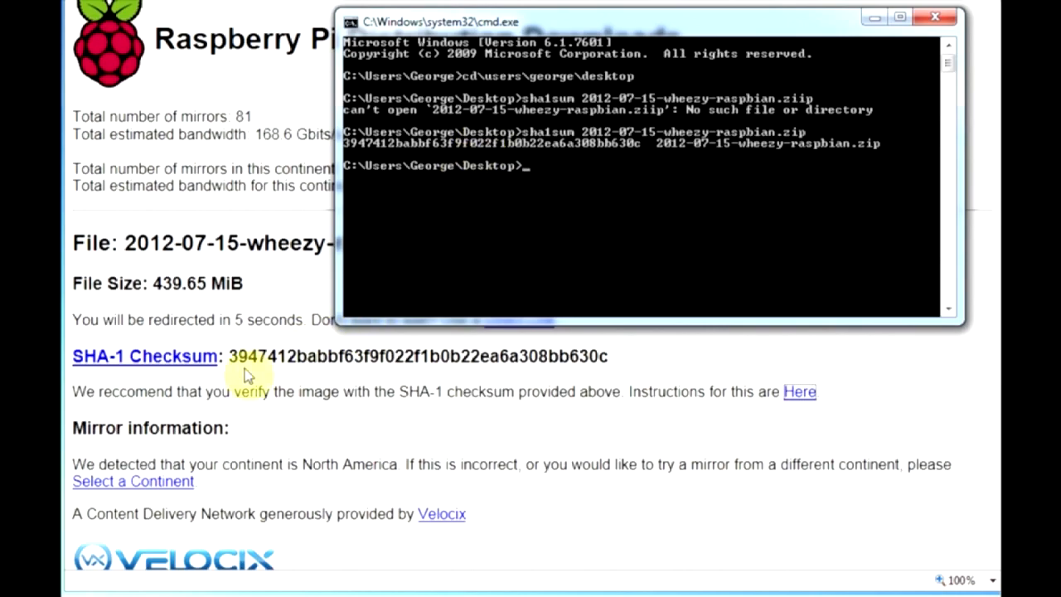
pyautogui.moveTo(415, 358)
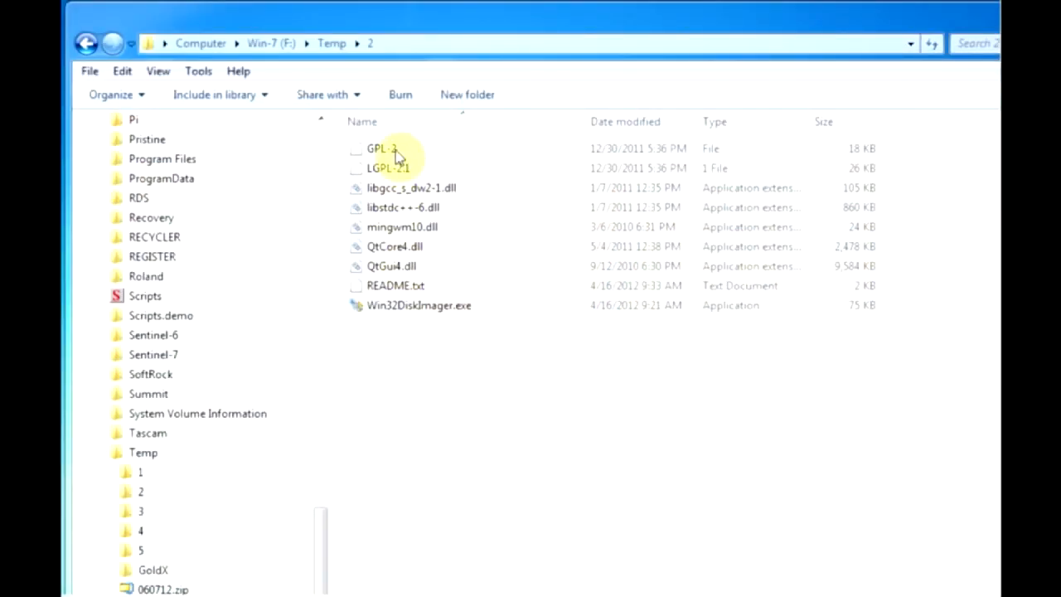
pyautogui.moveTo(400, 313)
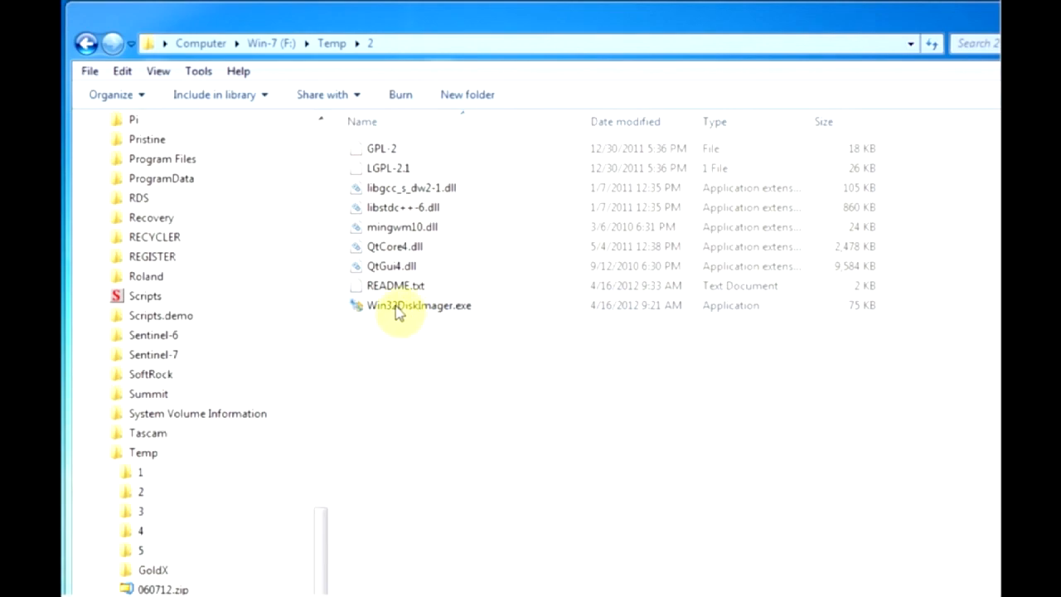
# - Launch Win32DiskImager.exe, pick 2012-07-15-wheezy-raspbian.img from the Desktop, and confirm device G:
pyautogui.doubleClick(418, 305)
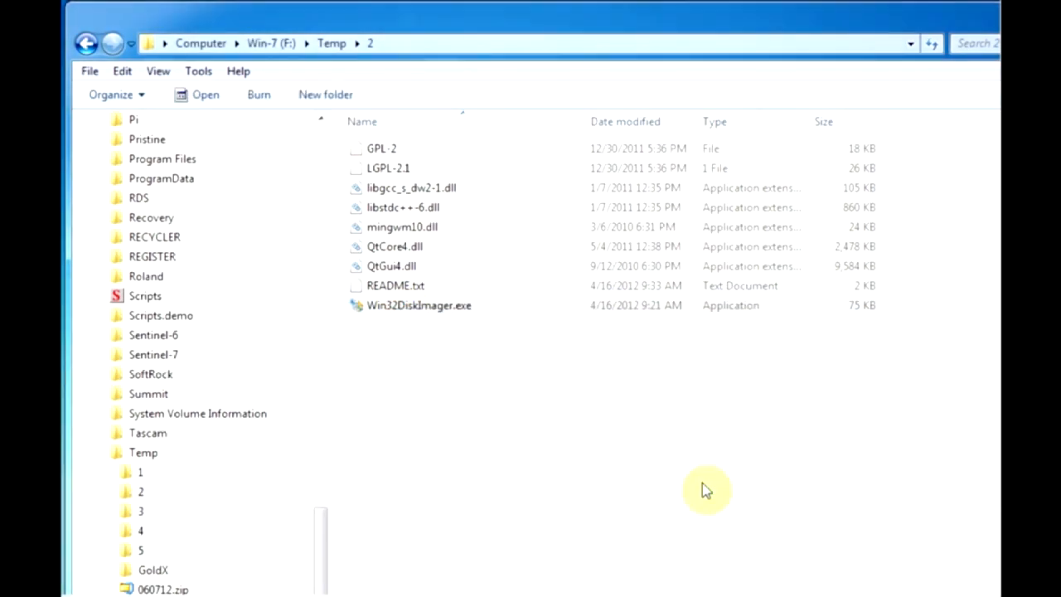
pyautogui.doubleClick(419, 305)
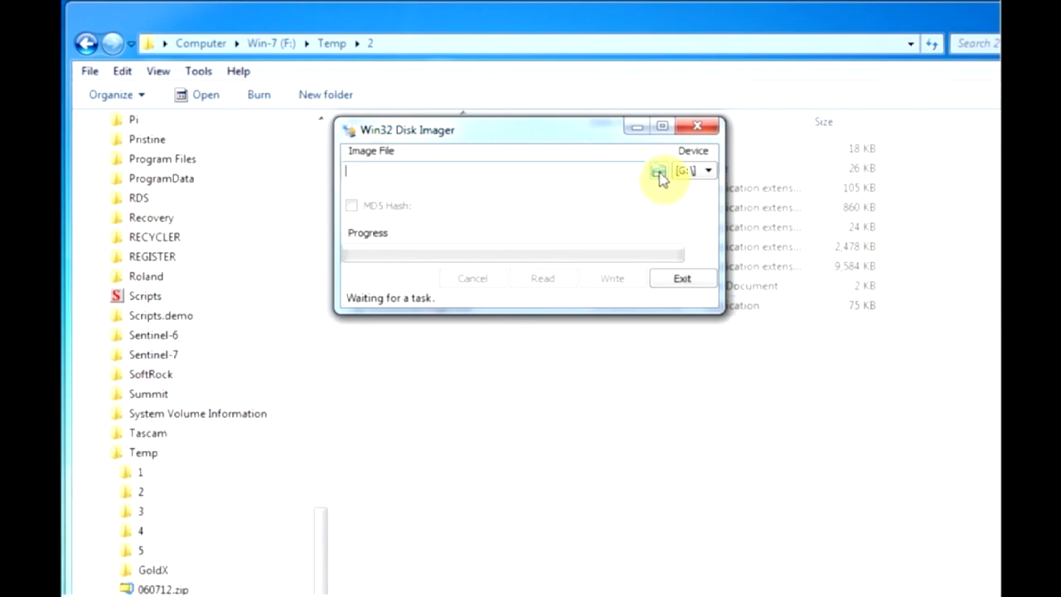
pyautogui.click(660, 171)
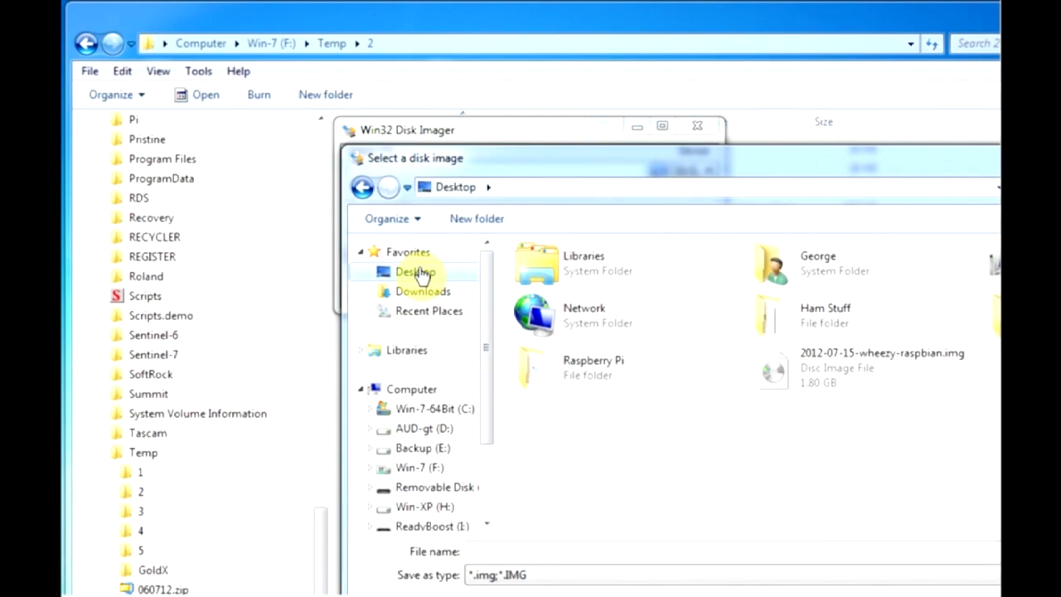
pyautogui.click(863, 367)
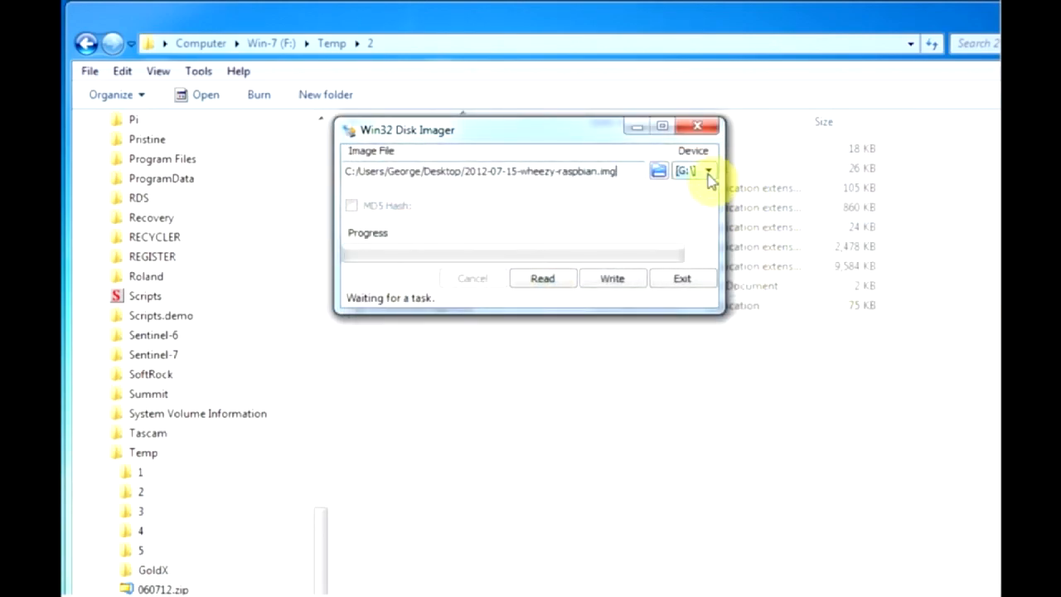
pyautogui.click(707, 170)
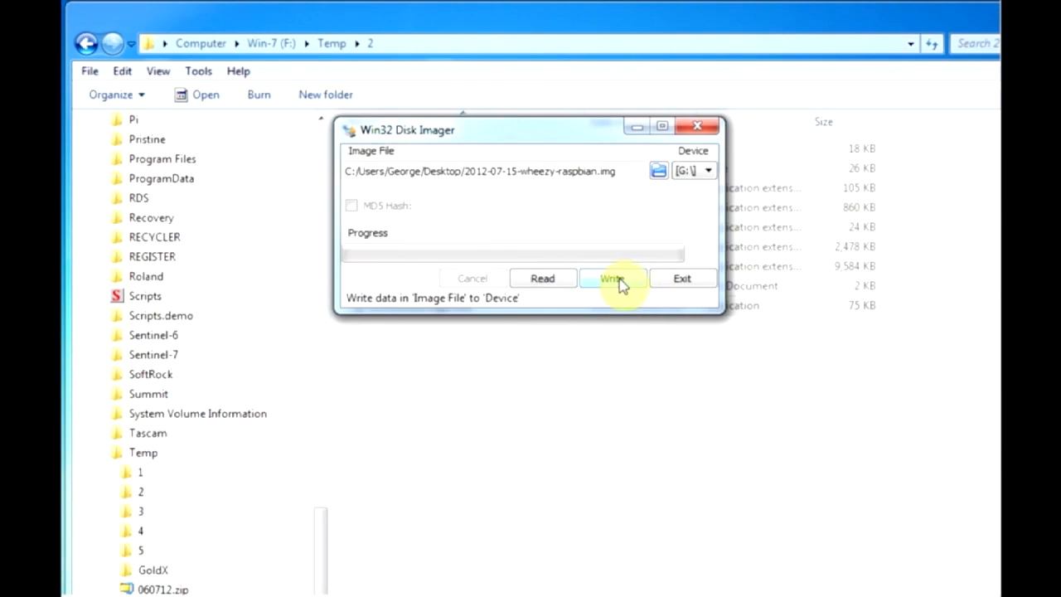
# - Write the image to the G: SD card and confirm the overwrite
pyautogui.click(612, 278)
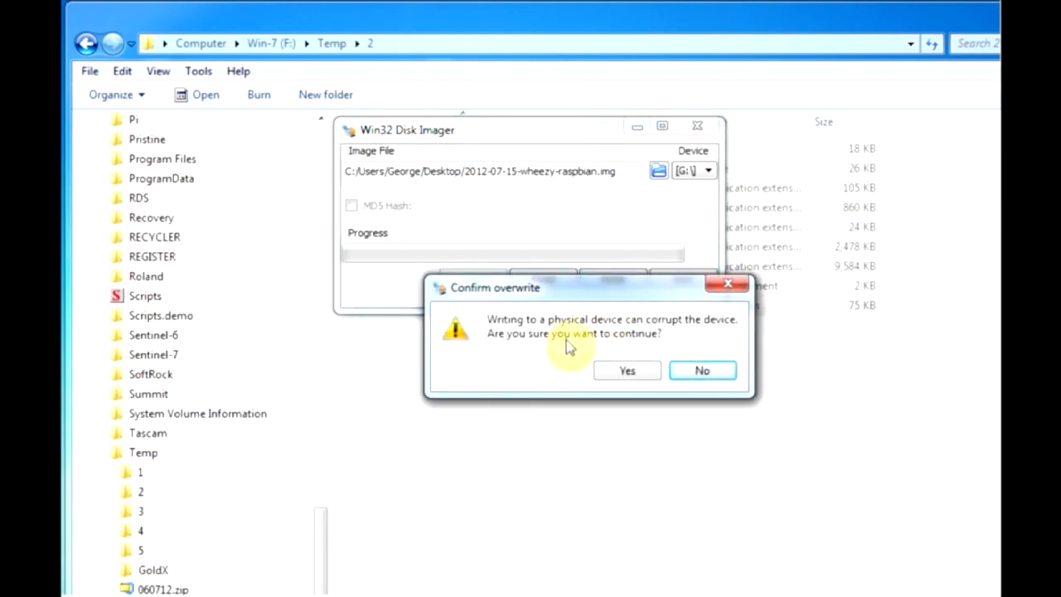
pyautogui.click(627, 371)
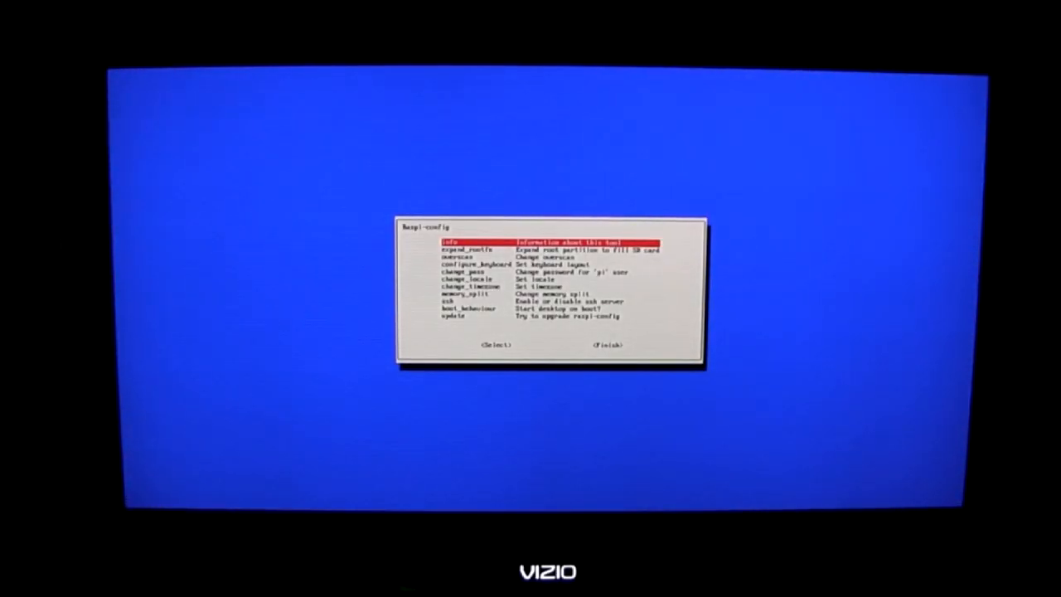
# - Run expand_rootfs in raspi-config, then move down to the overscan option
pyautogui.press('Down')
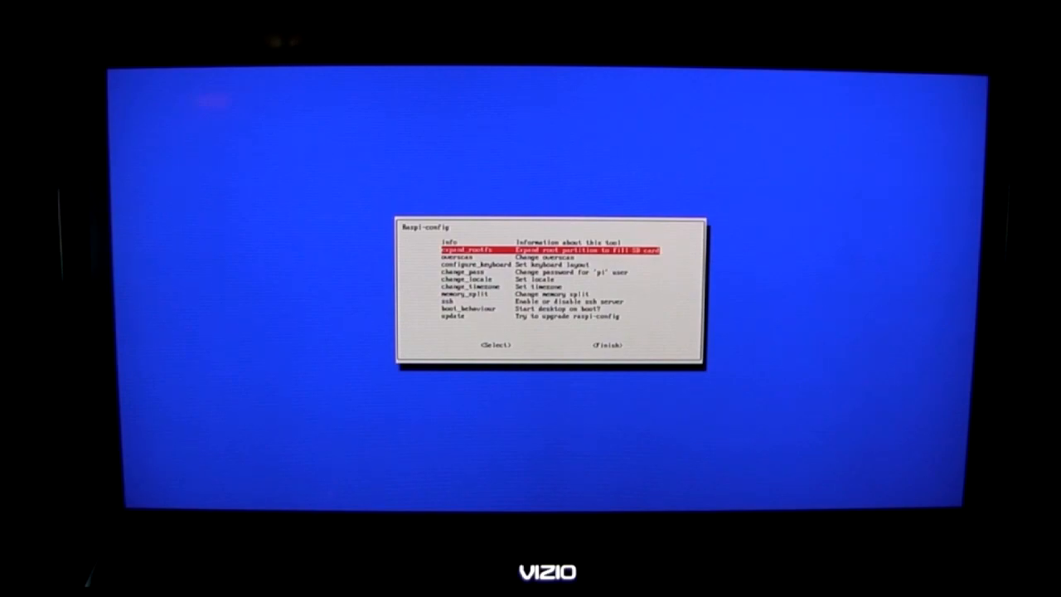
pyautogui.click(495, 346)
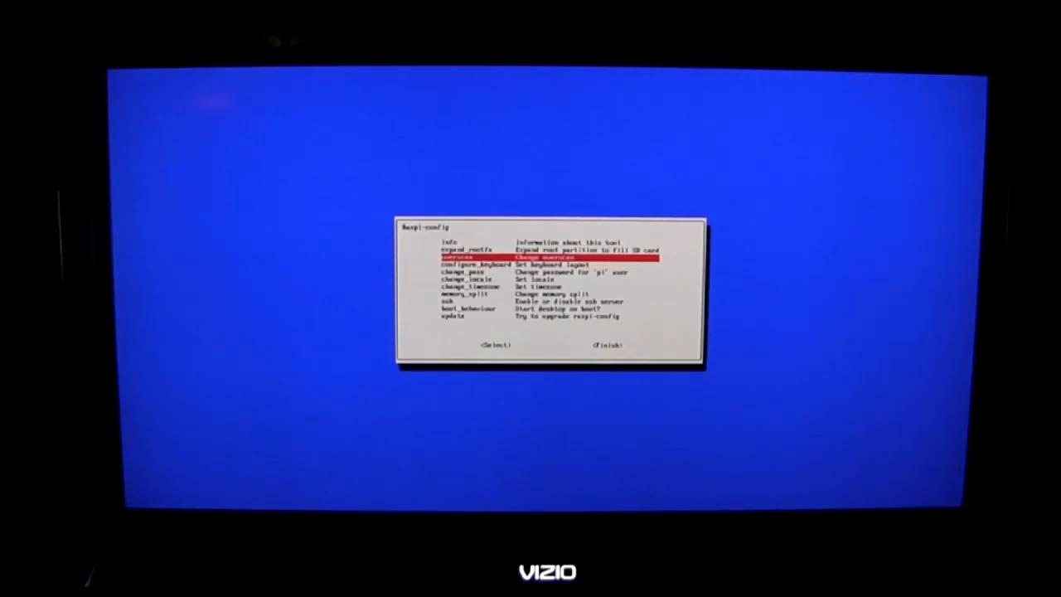
pyautogui.press('Down')
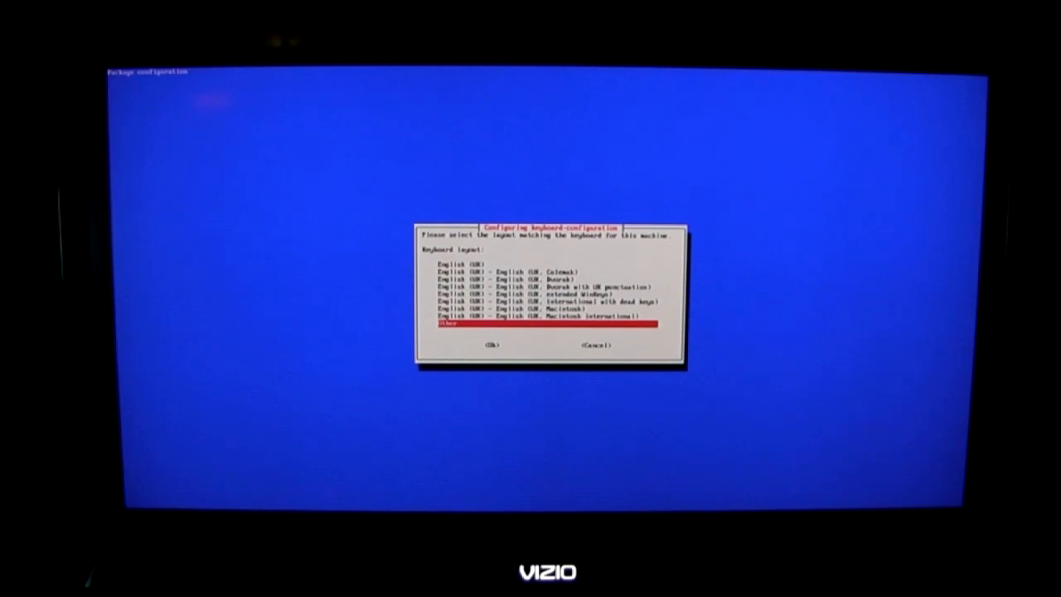
# - Pick the Other keyboard layout, move past the pi password option, and open timezone settings
pyautogui.press('Up')
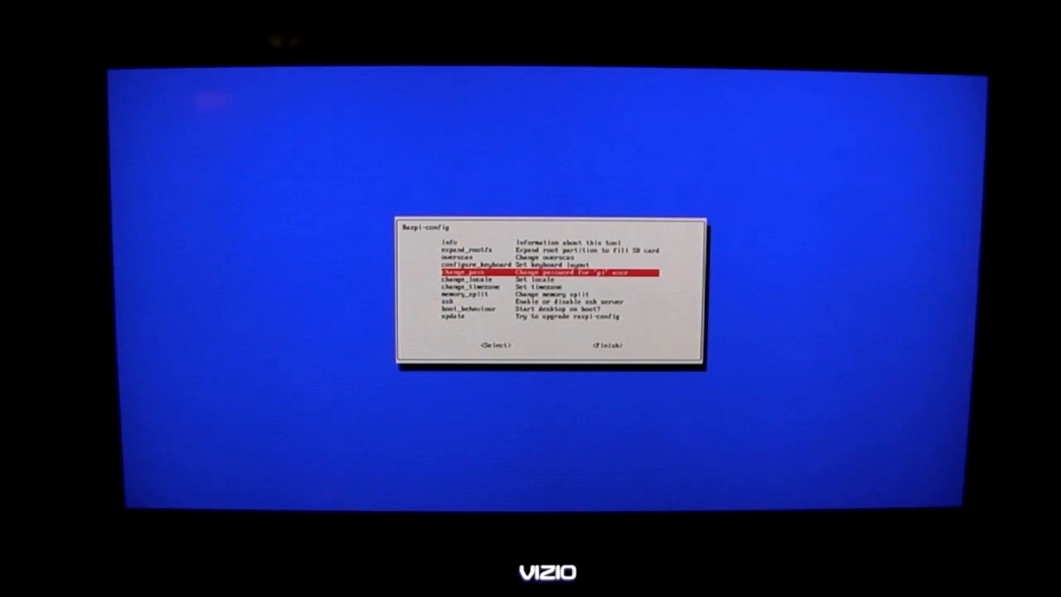
pyautogui.press('Down')
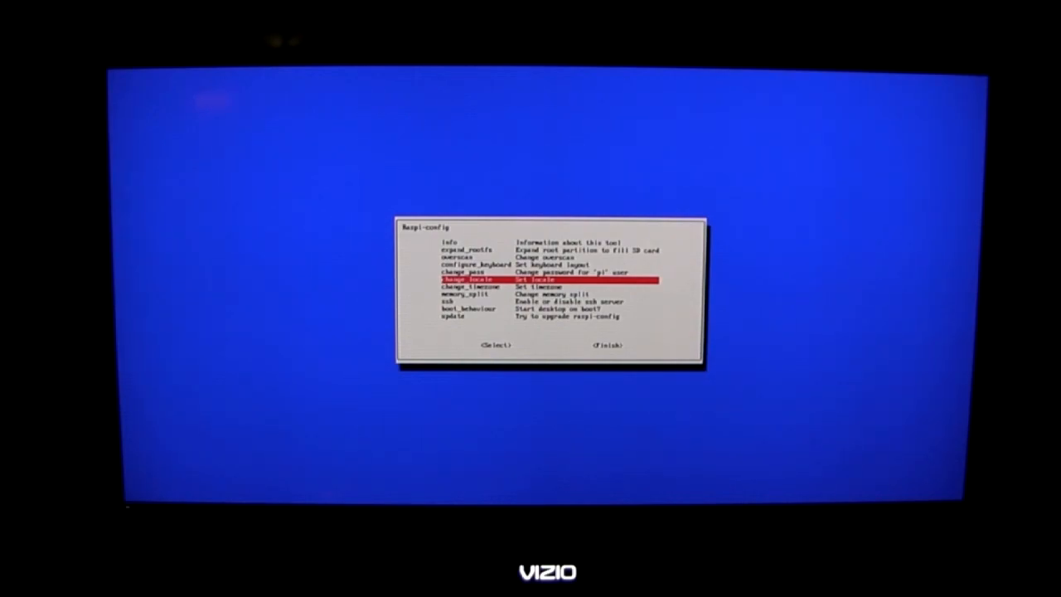
pyautogui.press('Down')
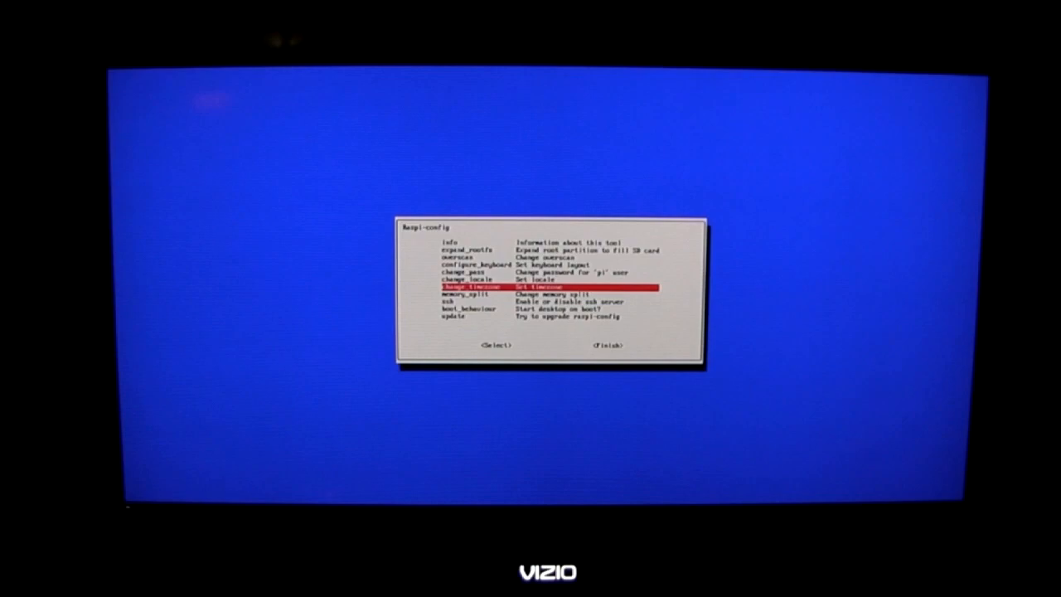
pyautogui.press('Return')
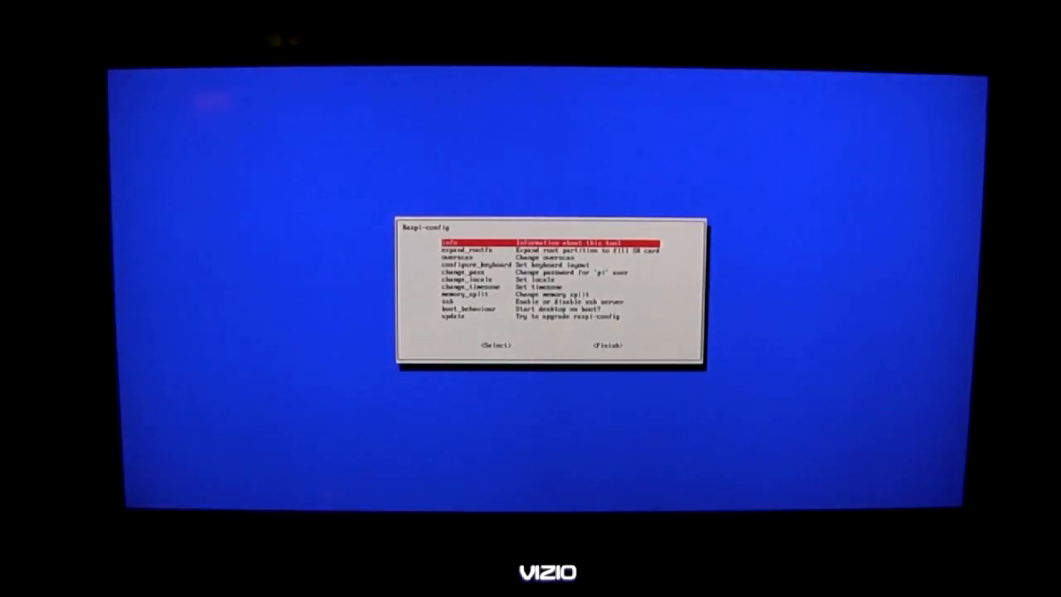
# - Step through memory_split and the ssh server option toward Finish and the reboot prompt
pyautogui.press('Down')
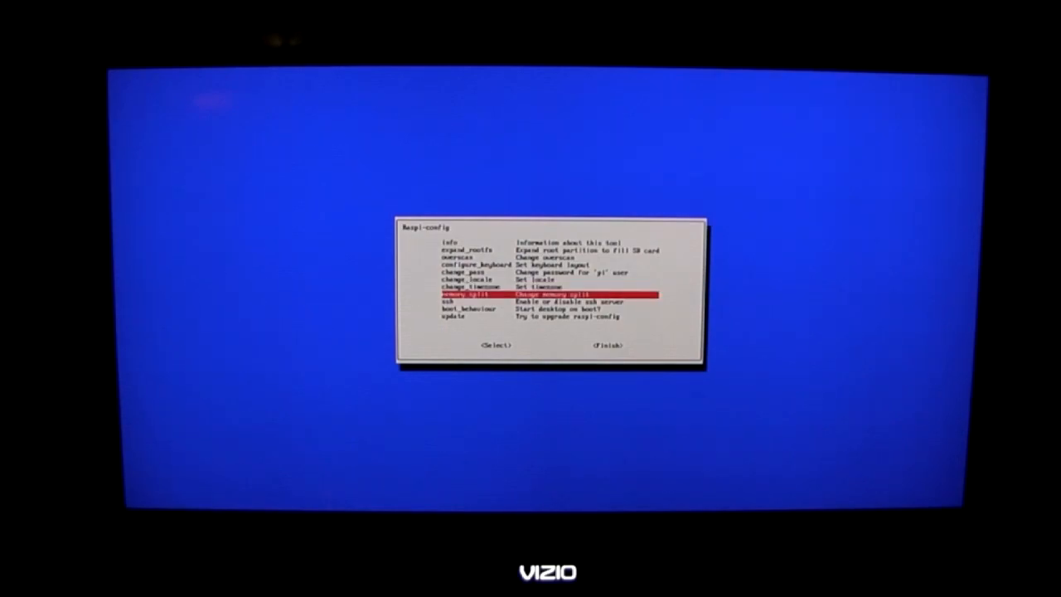
pyautogui.press('Down')
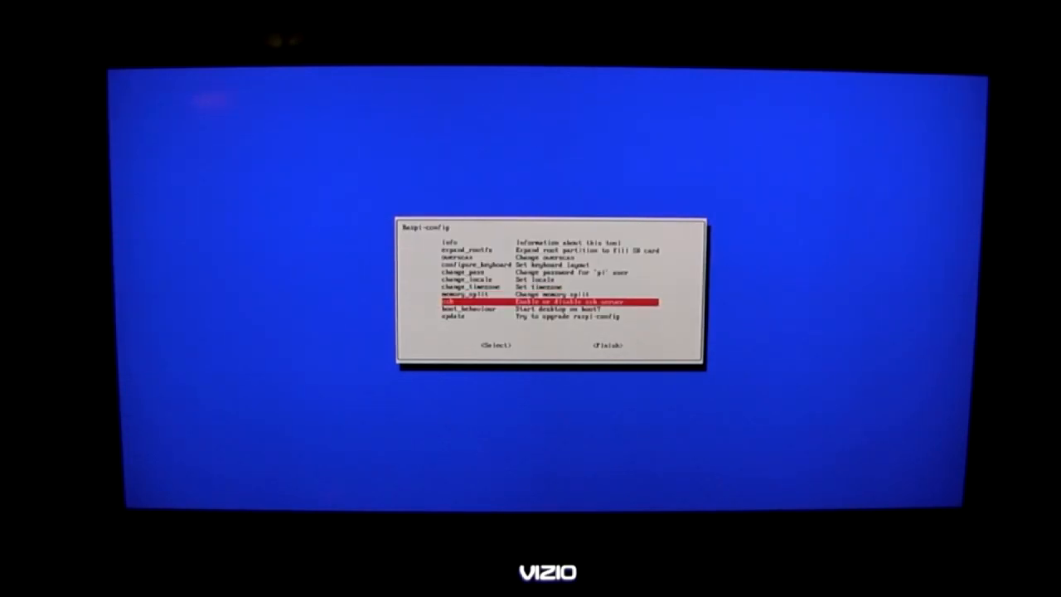
pyautogui.press('Down')
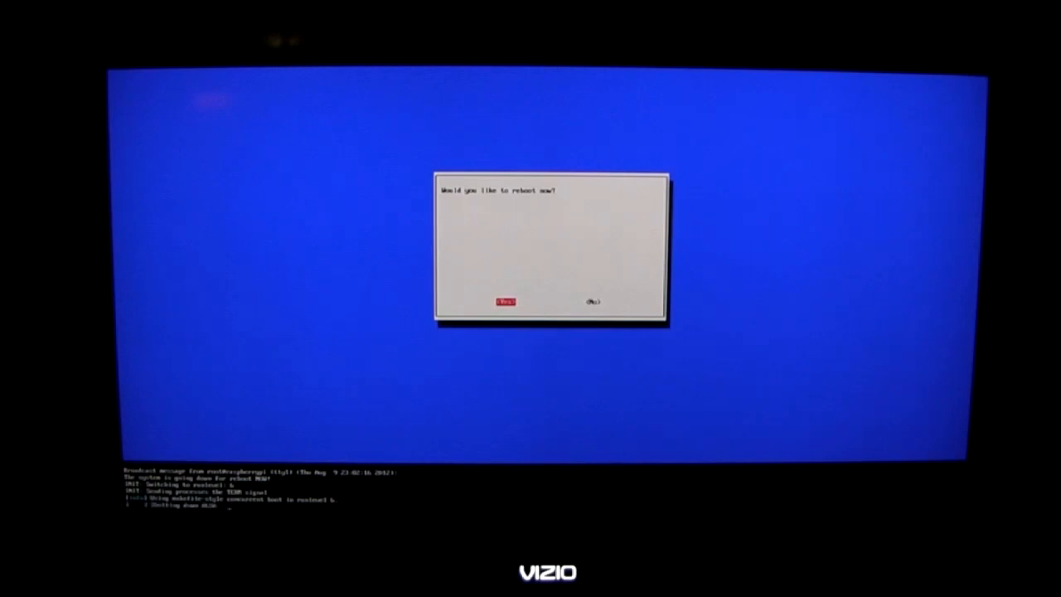
# - Reboot to LXDE, scroll AmateurLogic.TV downloads in NetSurf, then launch Wormy from Python Games
pyautogui.click(505, 301)
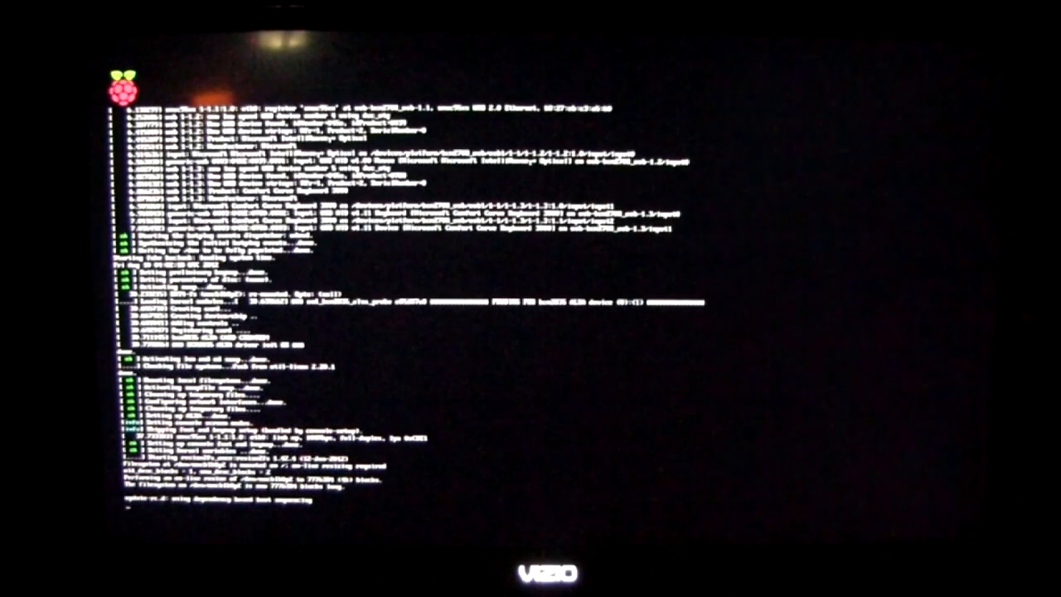
pyautogui.scroll(-3)
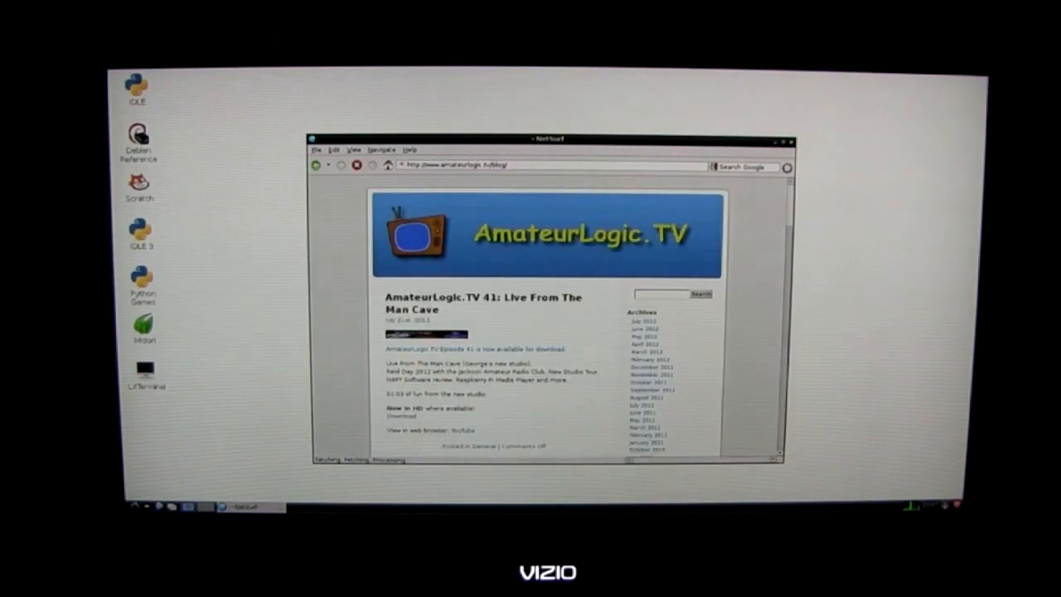
pyautogui.scroll(-3)
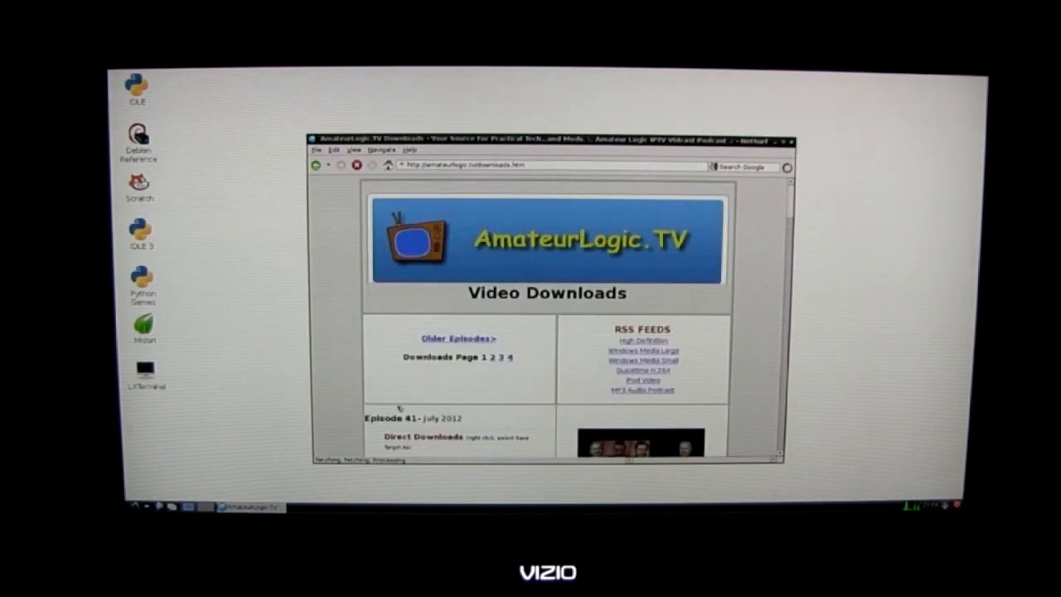
pyautogui.scroll(-3)
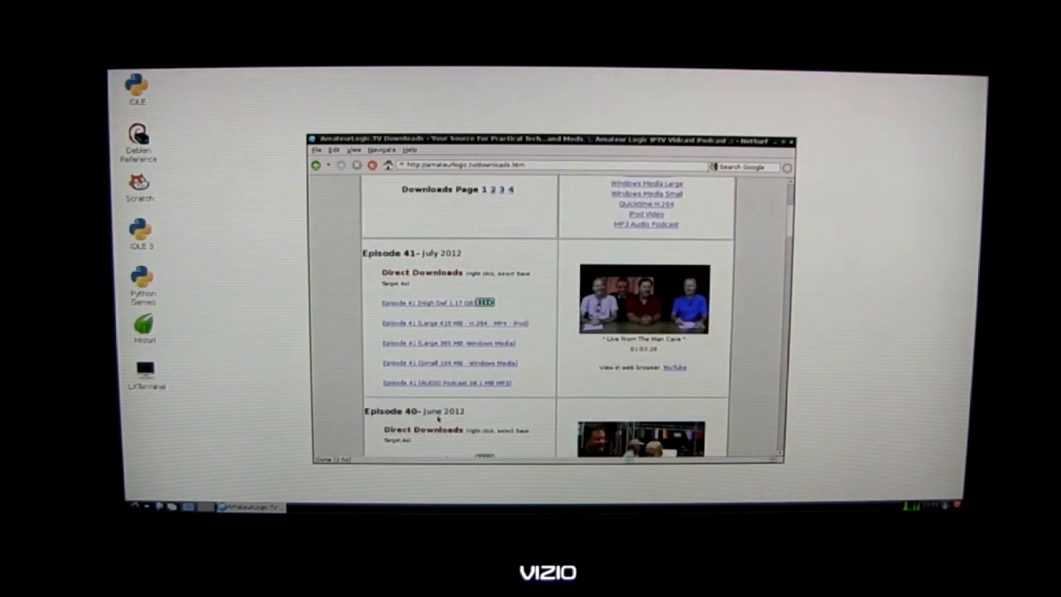
pyautogui.doubleClick(141, 286)
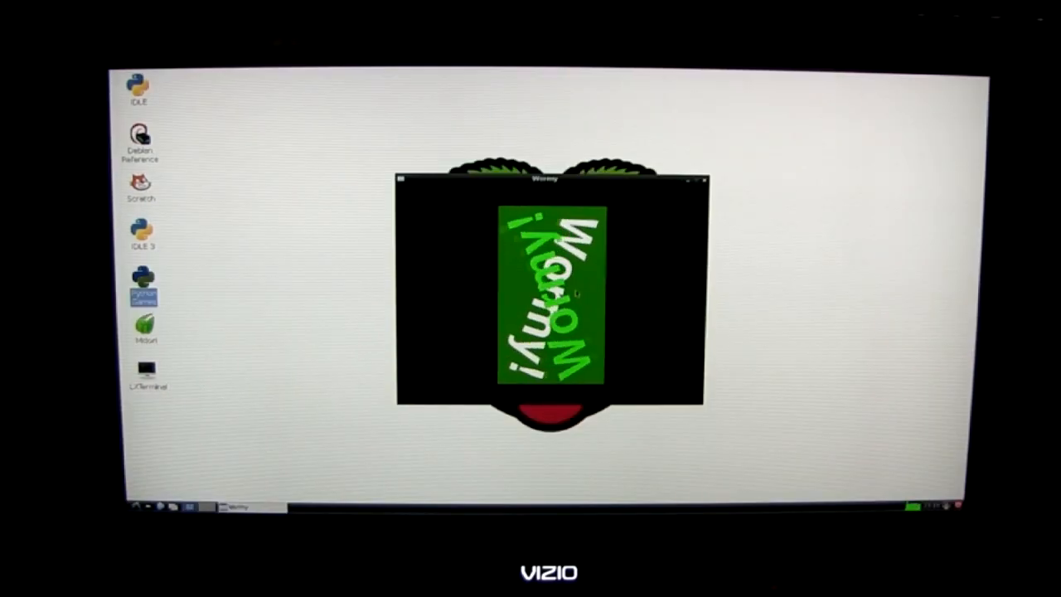